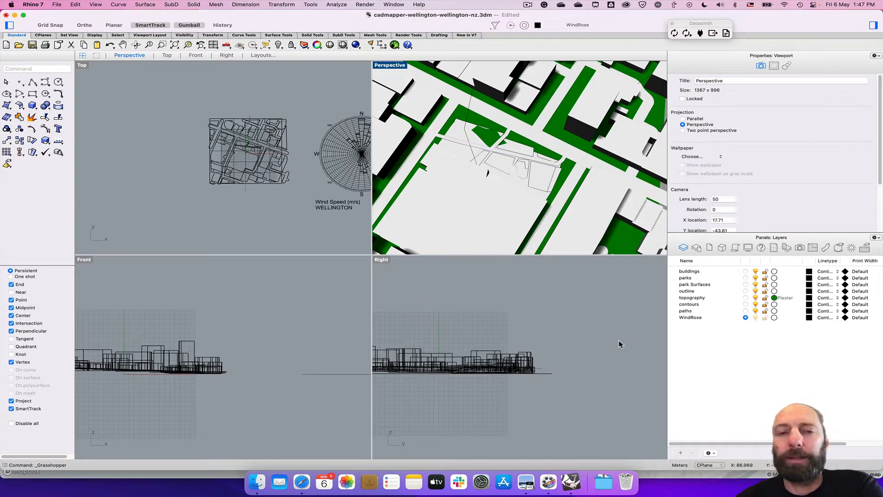
# Launch Grasshopper and untick Preview on the WindRose component to hide the wind rose
pyautogui.click(431, 270)
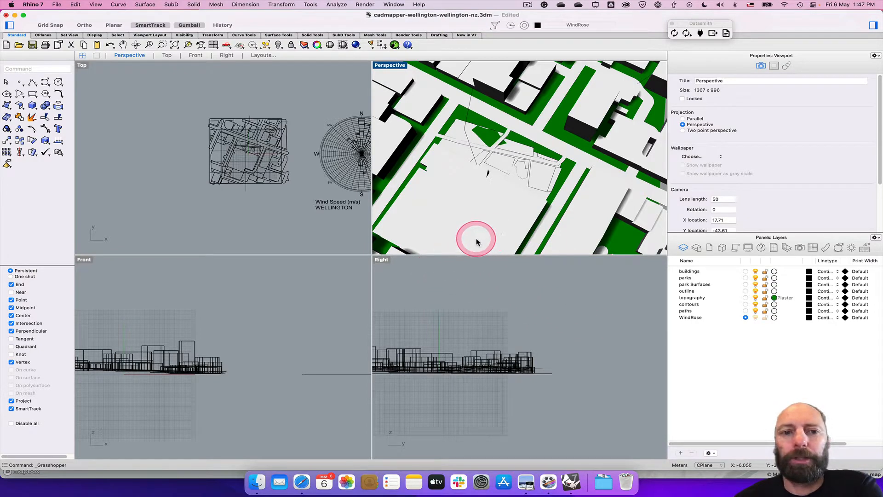
pyautogui.moveTo(492, 248)
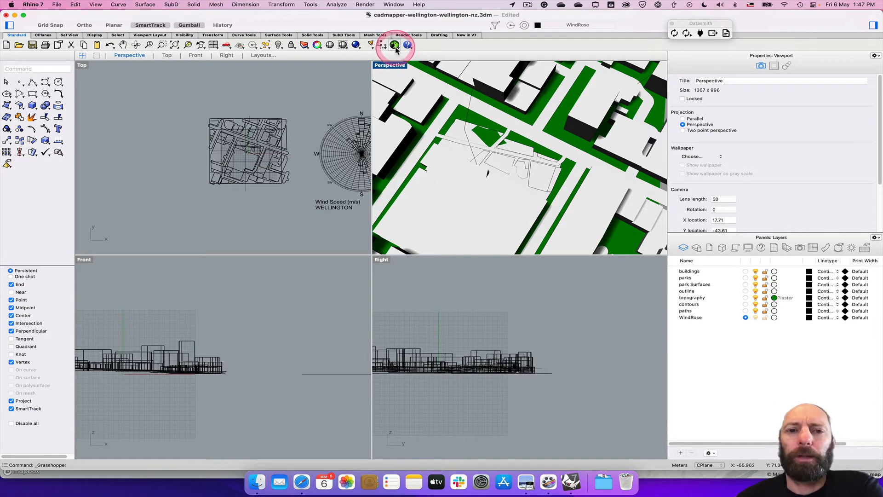
pyautogui.click(395, 44)
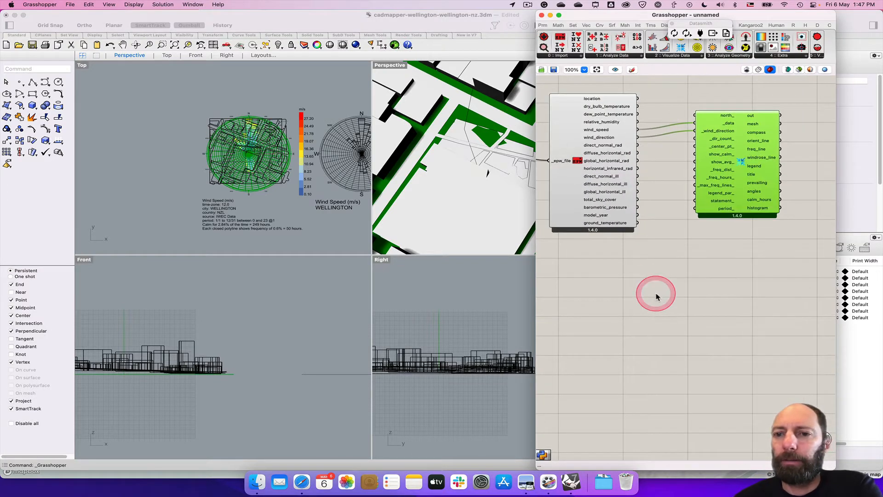
pyautogui.scroll(-3)
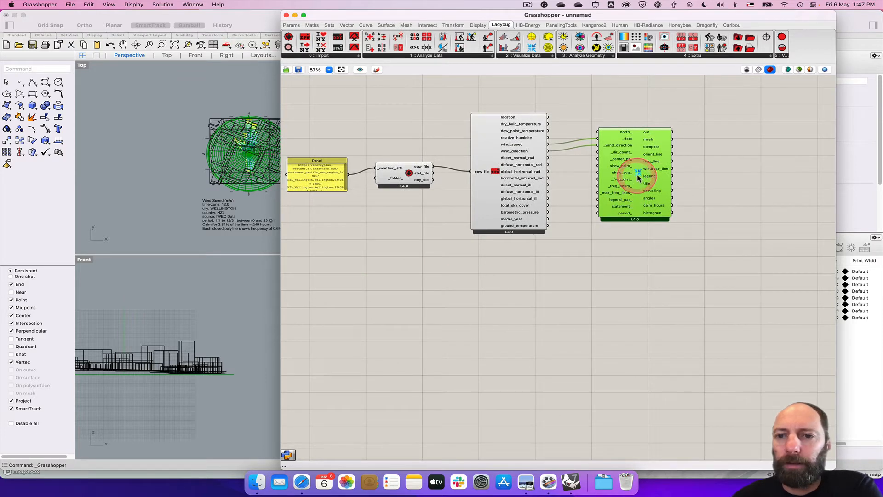
pyautogui.rightClick(635, 172)
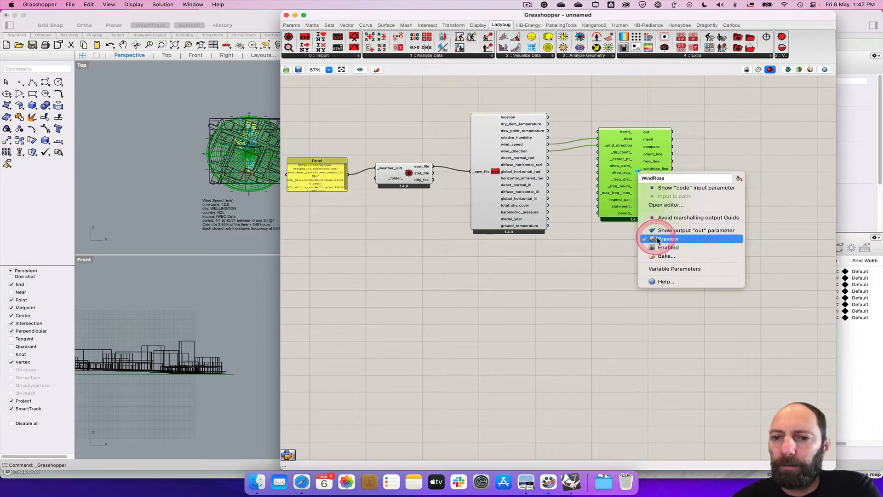
pyautogui.click(668, 238)
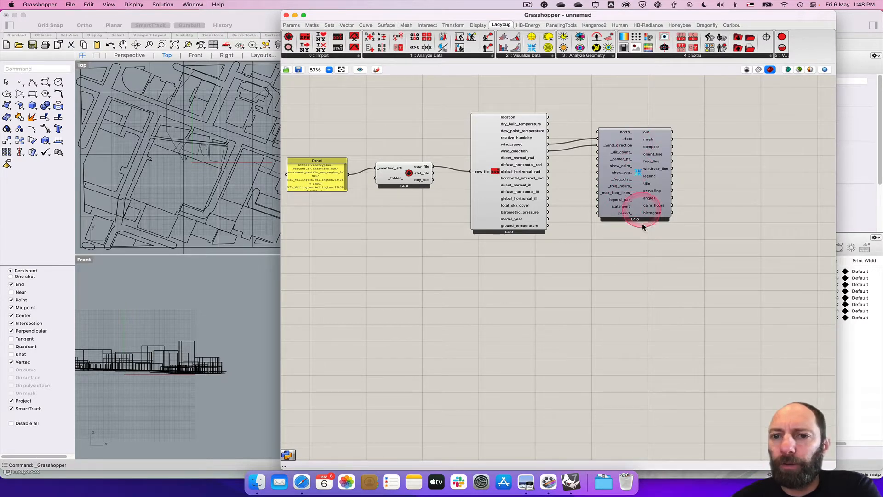
pyautogui.moveTo(534, 61)
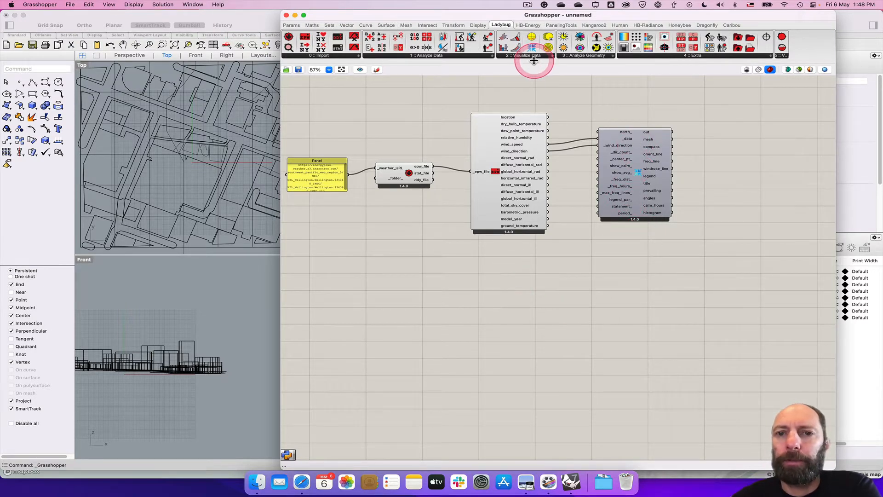
pyautogui.moveTo(530, 38)
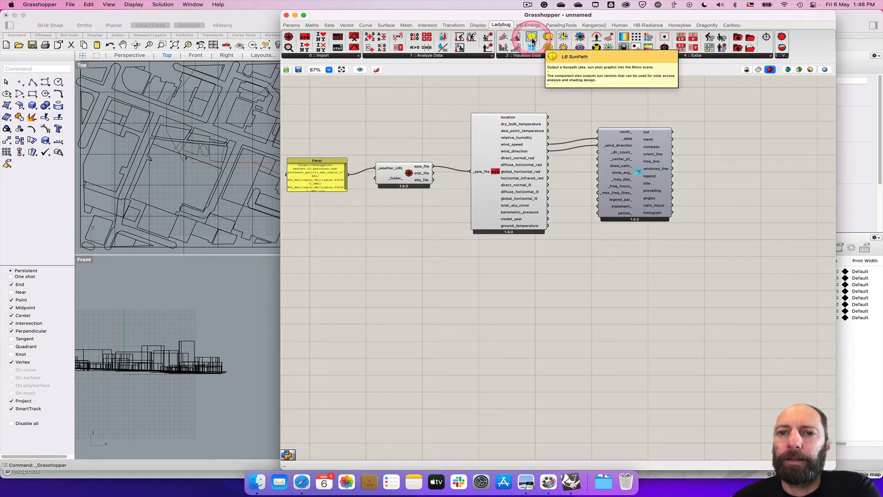
# Place LB SunPath from Visualize Data and wire the EPW location into its _location input
pyautogui.click(529, 40)
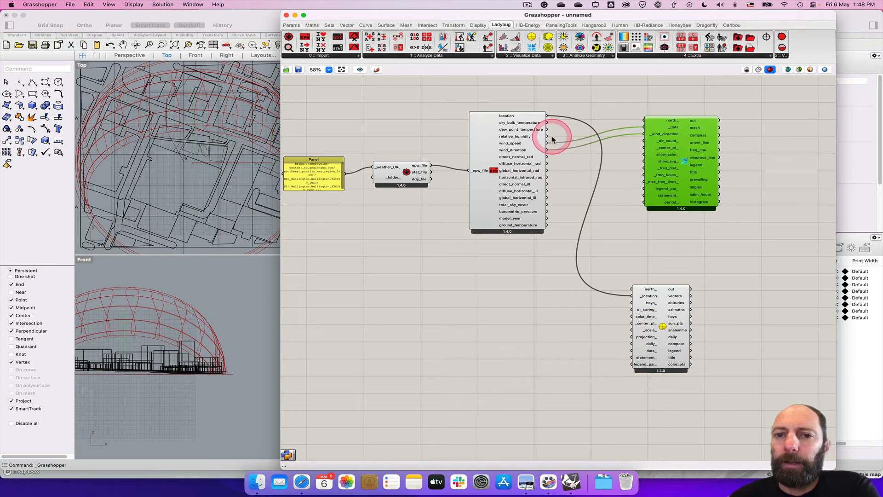
pyautogui.moveTo(569, 166)
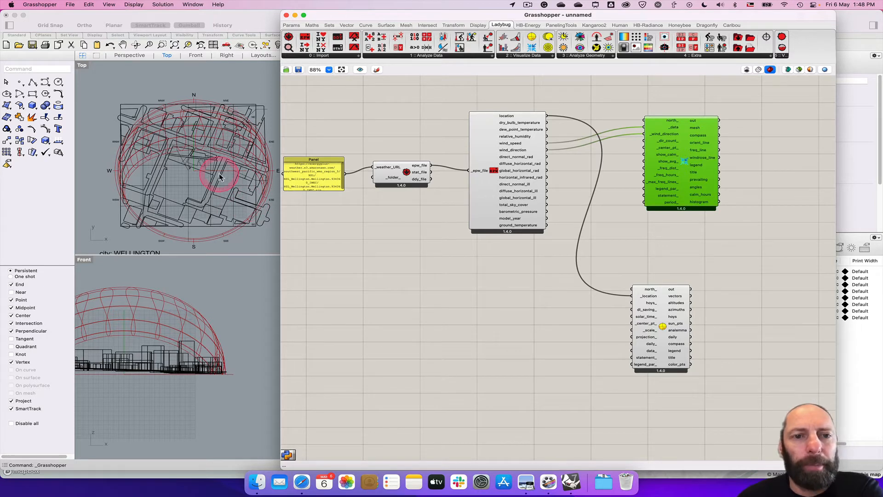
pyautogui.moveTo(259, 188)
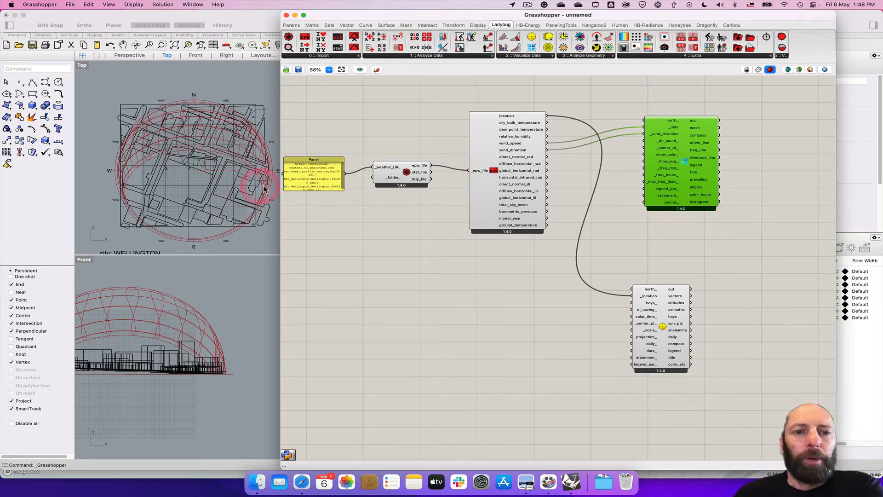
pyautogui.moveTo(625, 342)
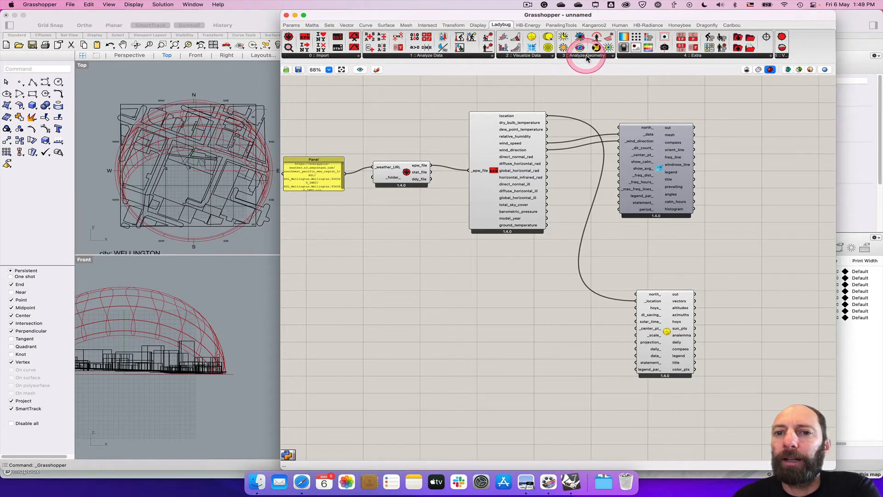
# Add LB Set Rhino Sun from Analyze Geometry, wired to the EPW location output
pyautogui.click(579, 46)
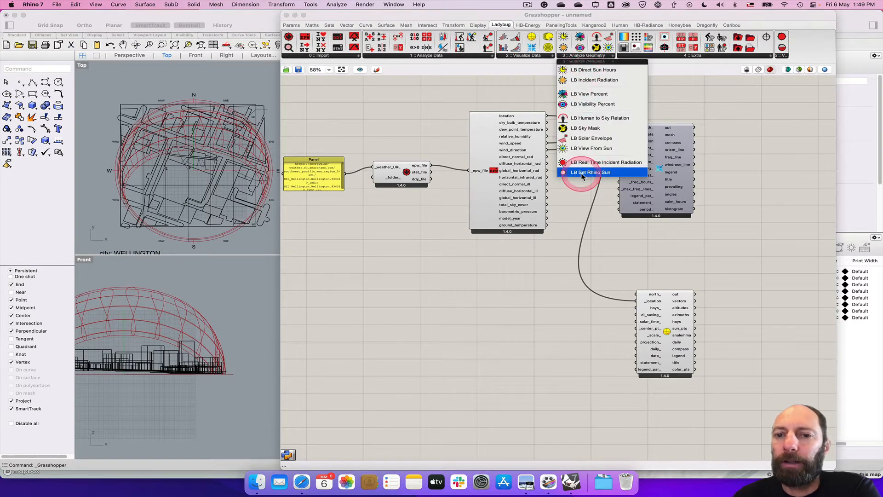
pyautogui.moveTo(591, 172)
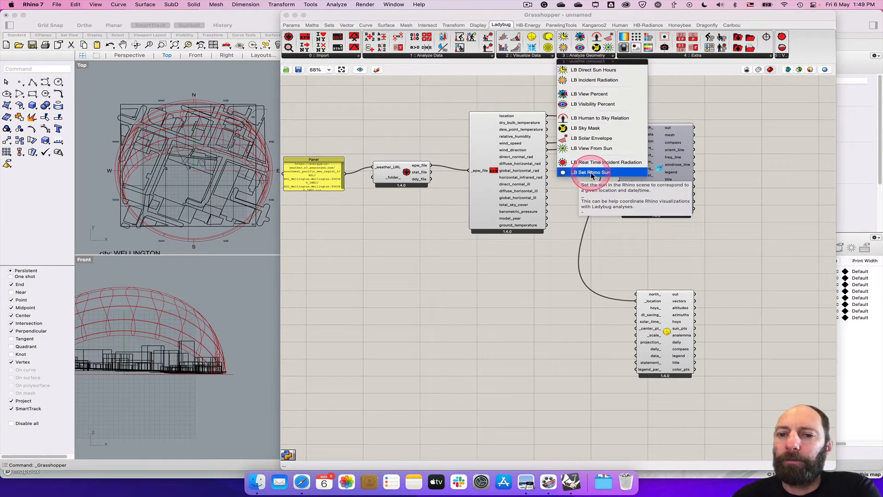
pyautogui.click(590, 172)
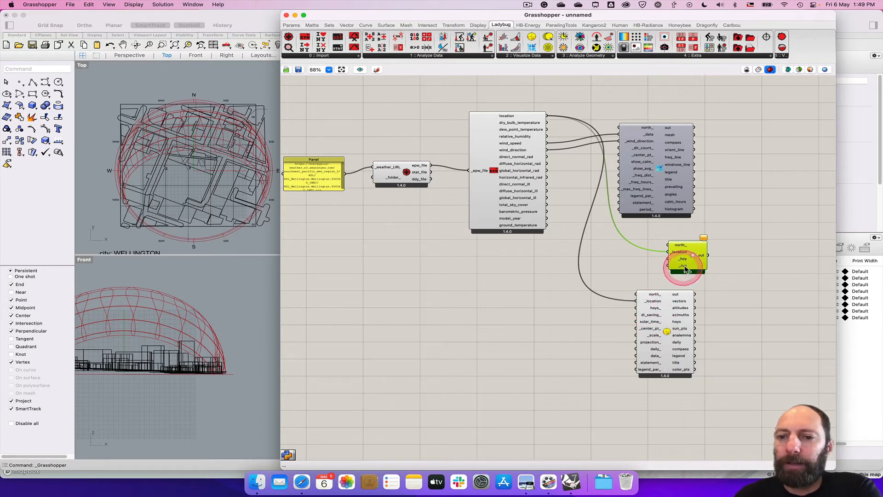
pyautogui.moveTo(683, 259)
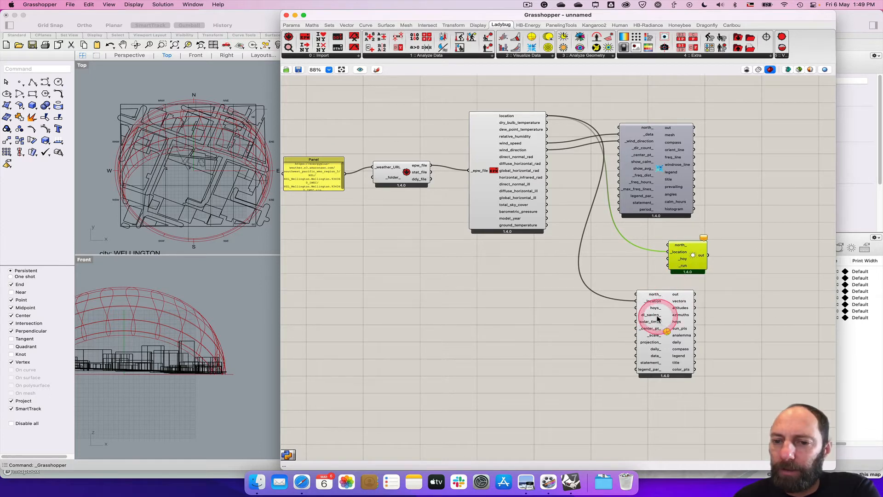
pyautogui.moveTo(657, 310)
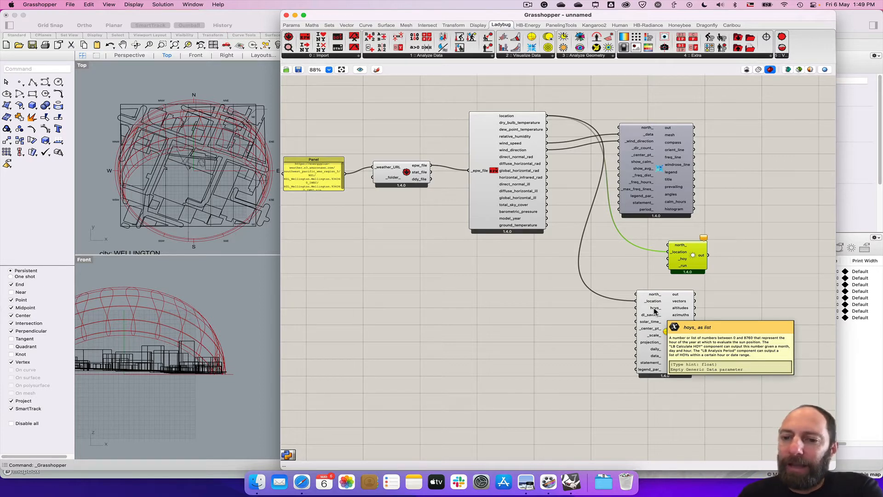
pyautogui.click(475, 336)
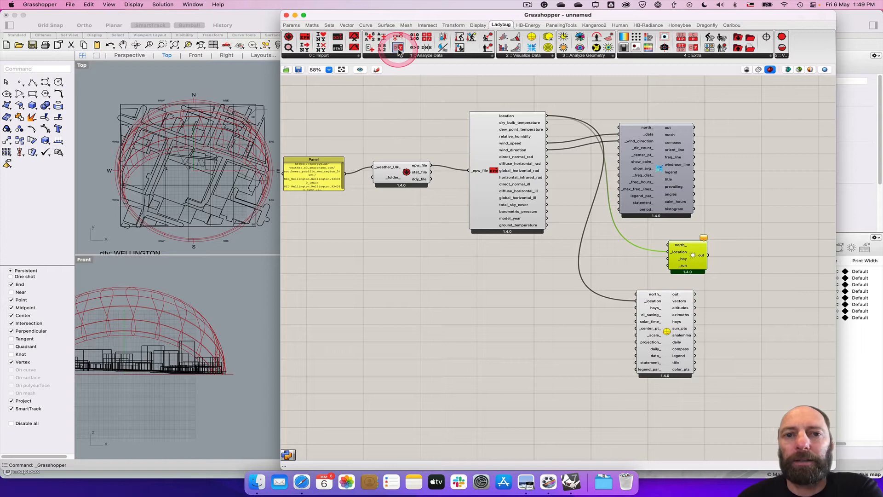
pyautogui.moveTo(399, 47)
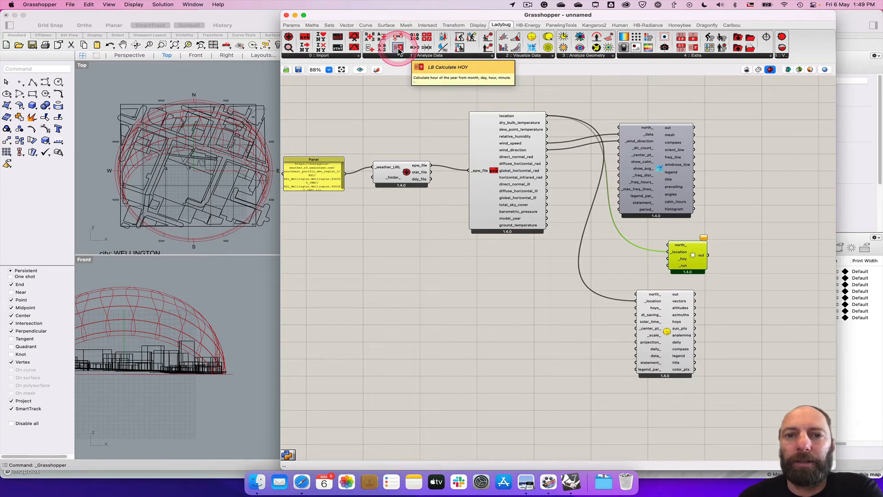
# Add LB Calculate HOY and connect its hoy output to SunPath and Set Rhino Sun
pyautogui.click(397, 47)
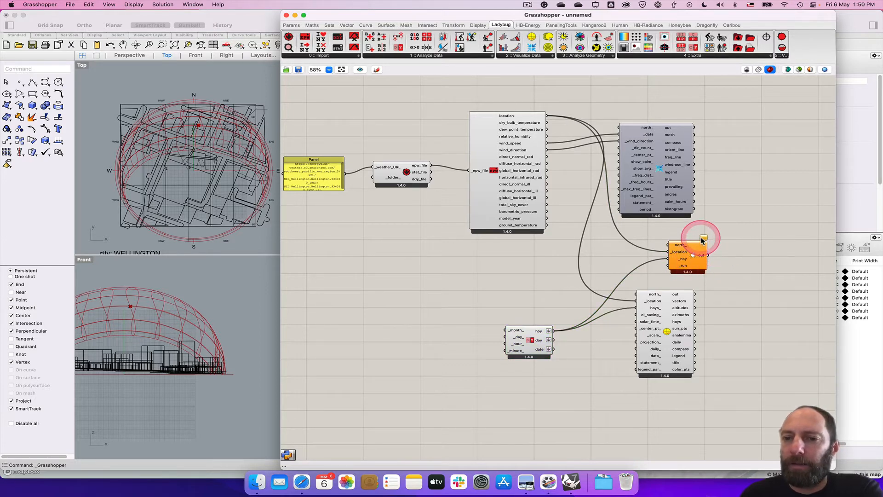
pyautogui.moveTo(653, 271)
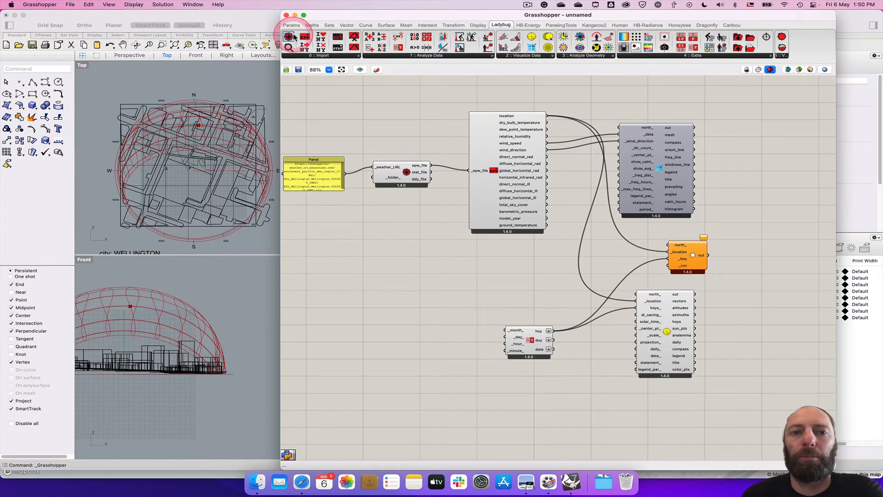
# Place a Boolean Toggle set to False and connect it to Set Rhino Sun's _run input
pyautogui.click(292, 25)
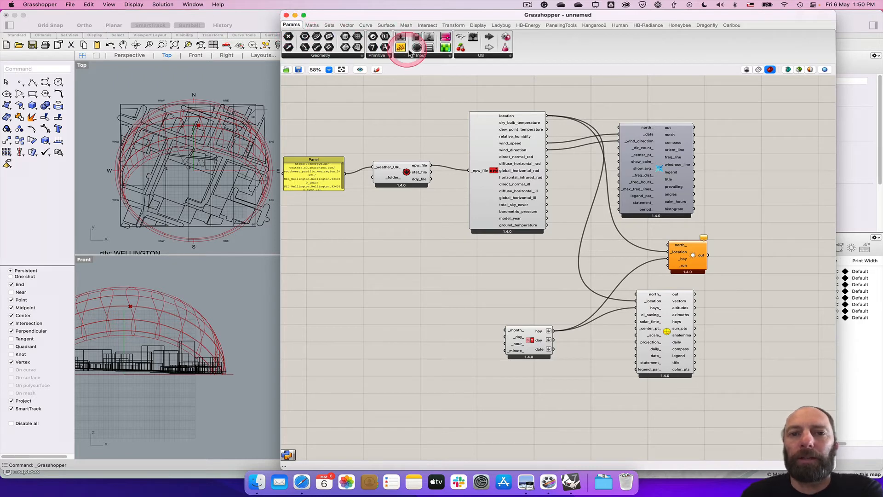
pyautogui.moveTo(417, 47)
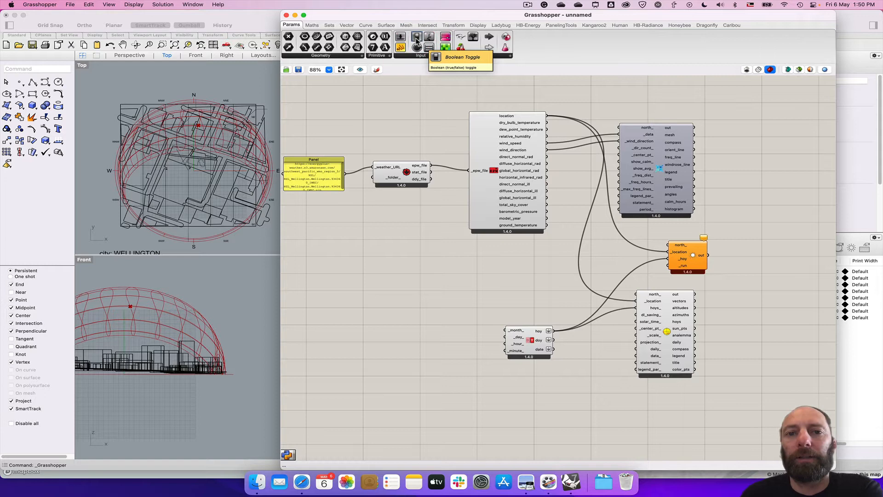
pyautogui.click(414, 276)
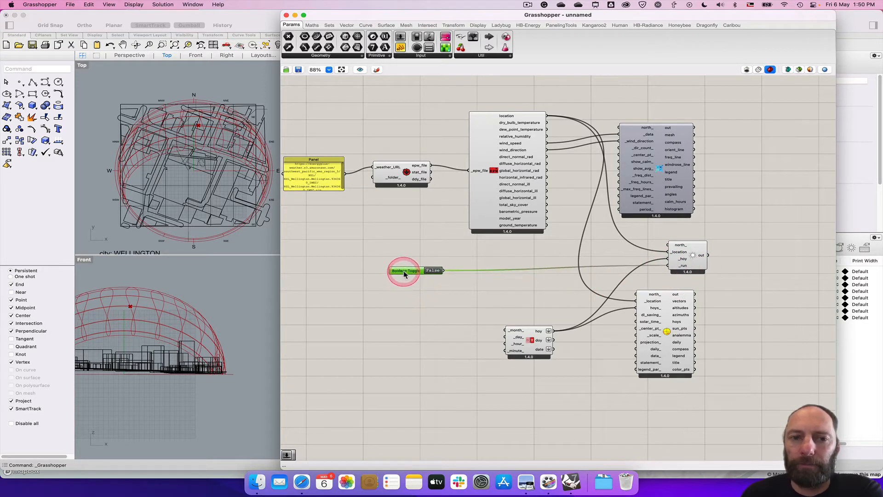
pyautogui.click(524, 340)
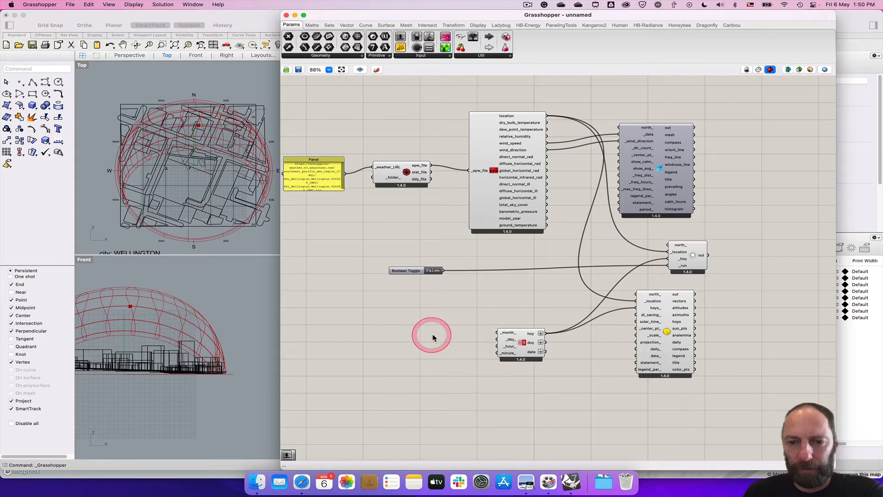
# Add a number slider and rename it Months
pyautogui.doubleClick(432, 335)
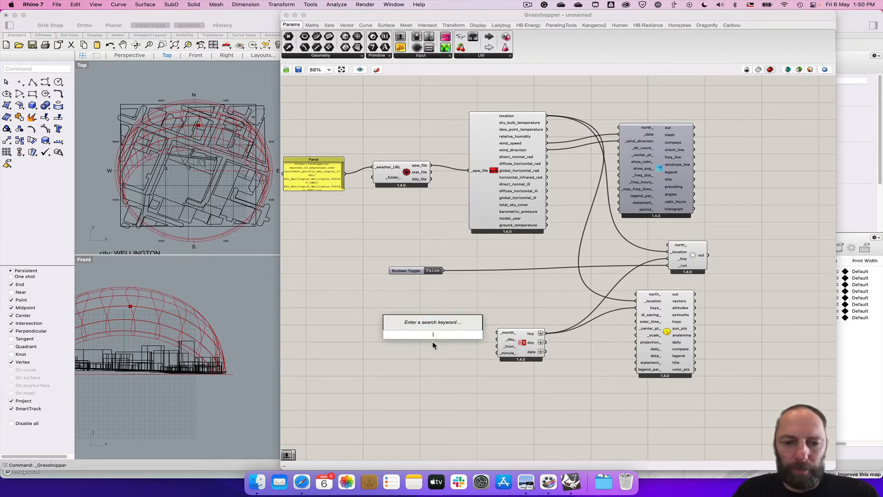
pyautogui.write('1<')
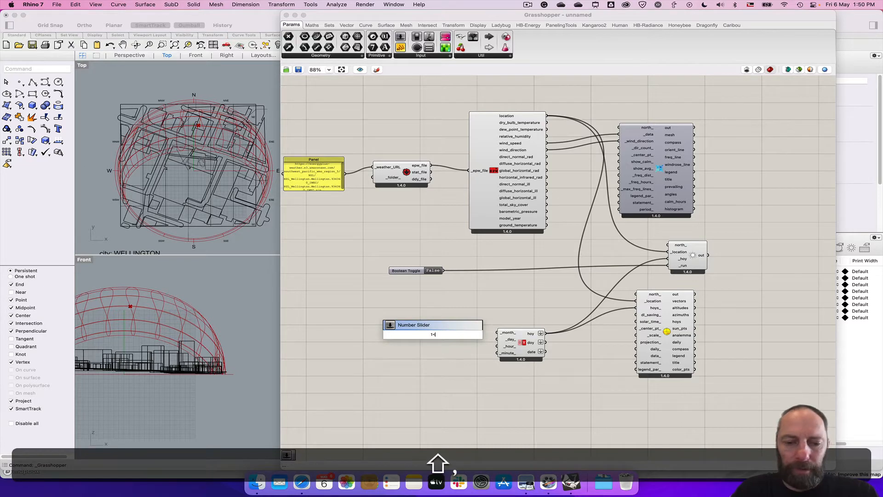
pyautogui.click(431, 335)
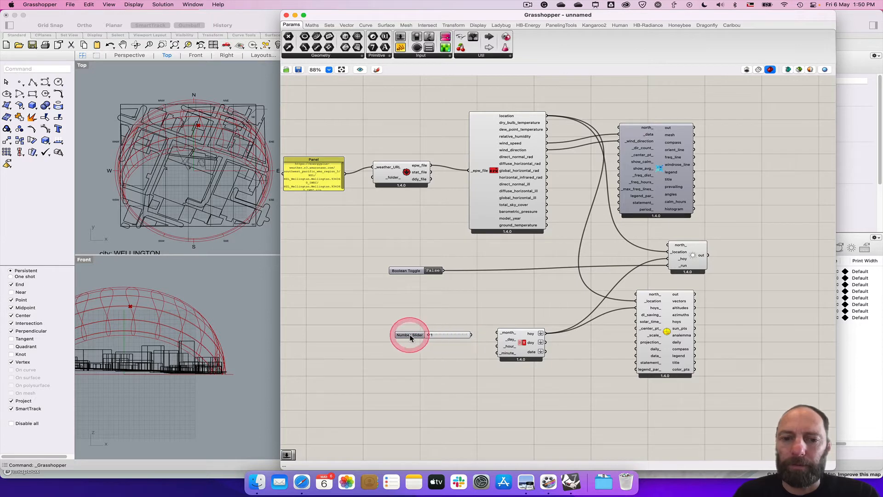
pyautogui.doubleClick(409, 335)
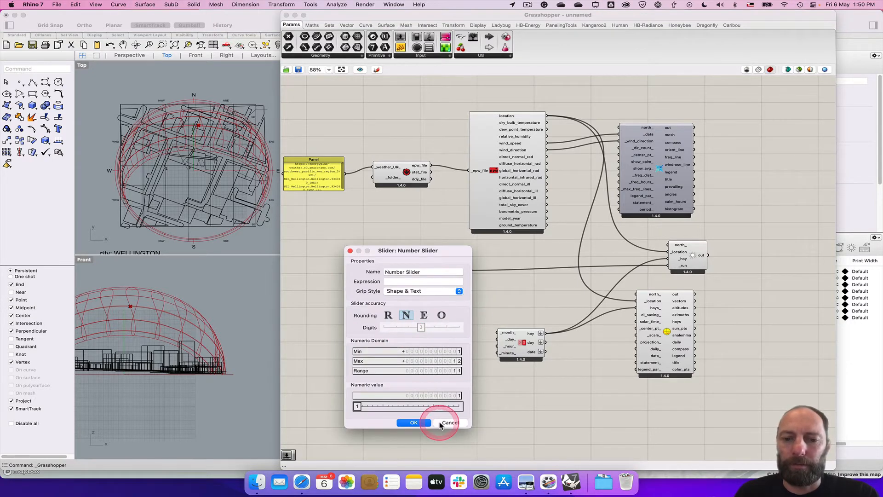
pyautogui.click(414, 423)
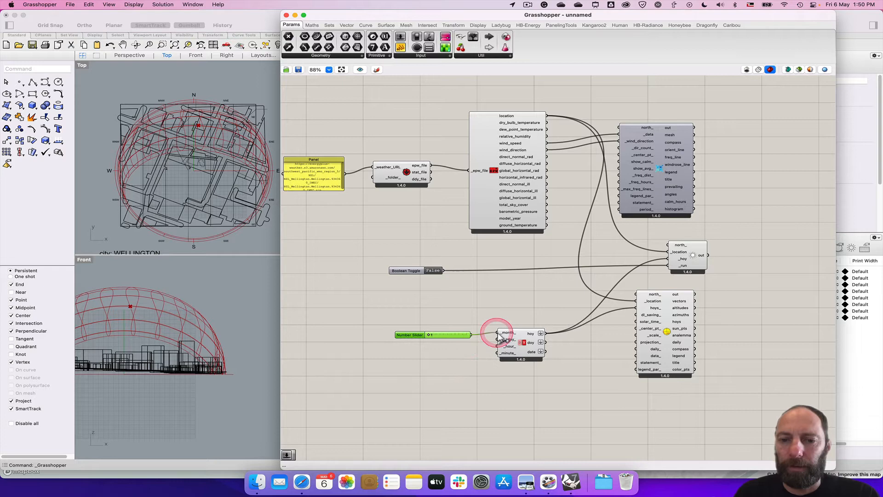
pyautogui.doubleClick(431, 334)
pyautogui.write('Mot')
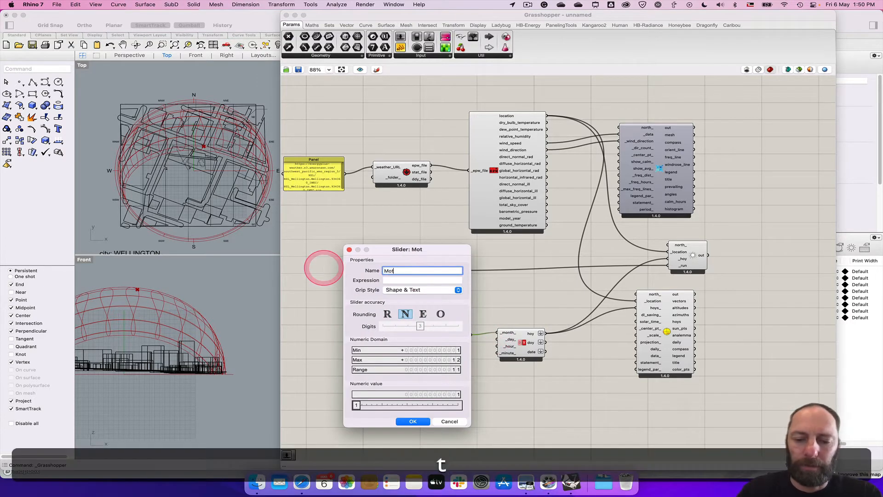
pyautogui.press('backspace')
pyautogui.write('nths')
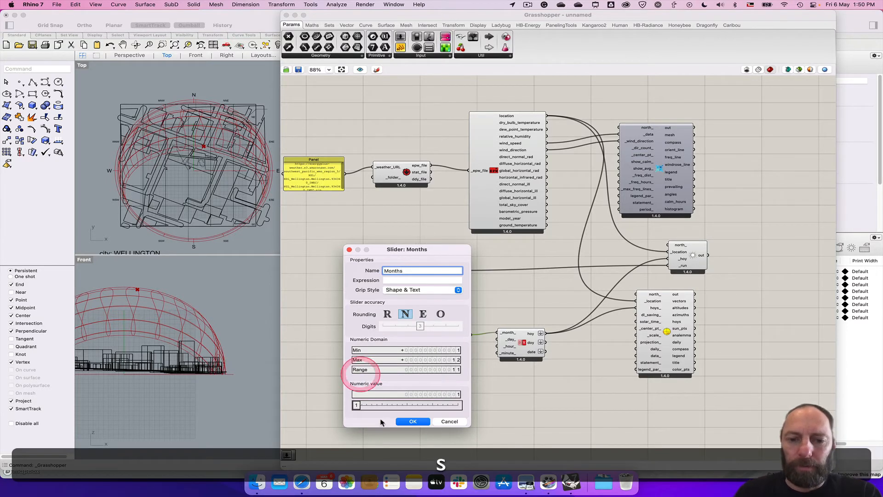
pyautogui.click(412, 421)
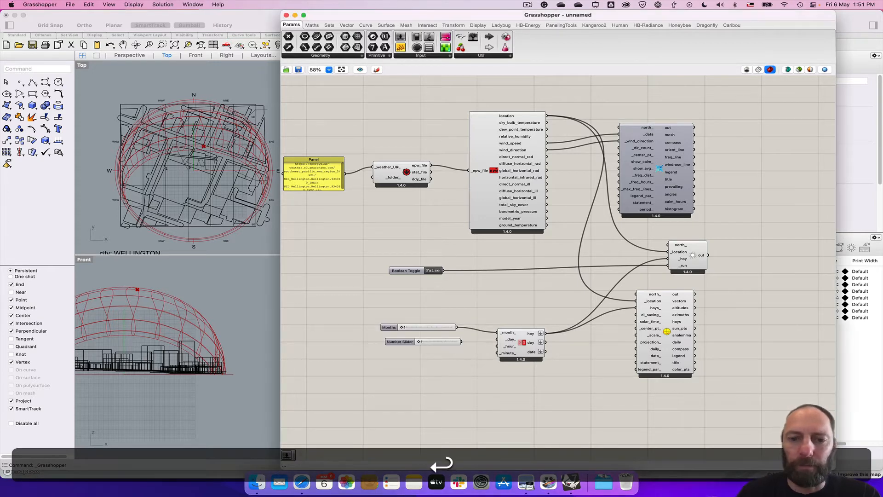
# Rename the second and third sliders Days and Hours
pyautogui.click(399, 342)
pyautogui.write('D')
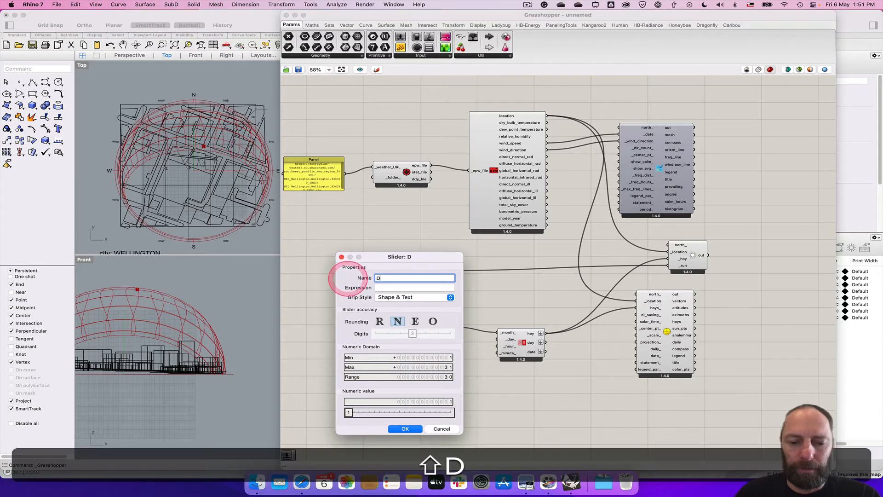
pyautogui.click(405, 429)
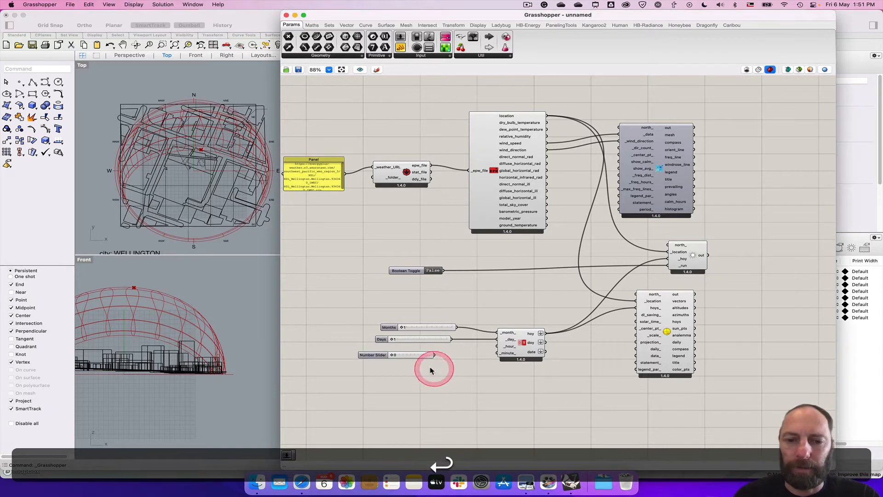
pyautogui.doubleClick(412, 355)
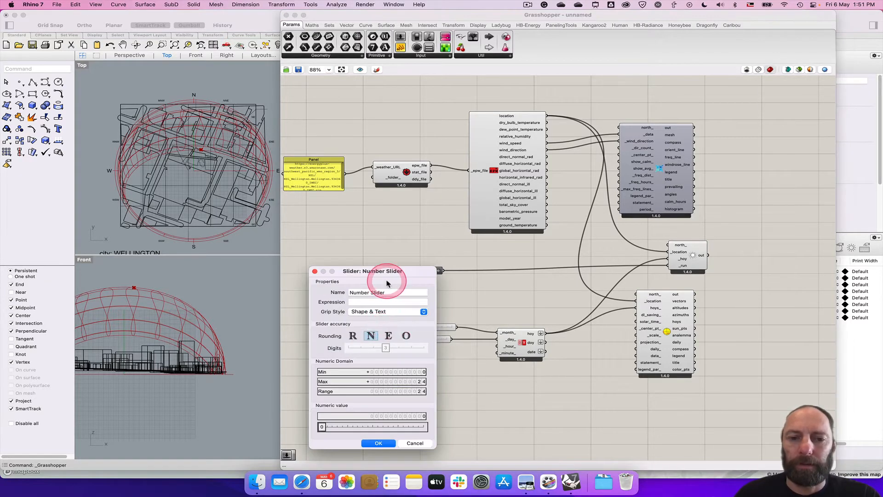
pyautogui.write('Hour')
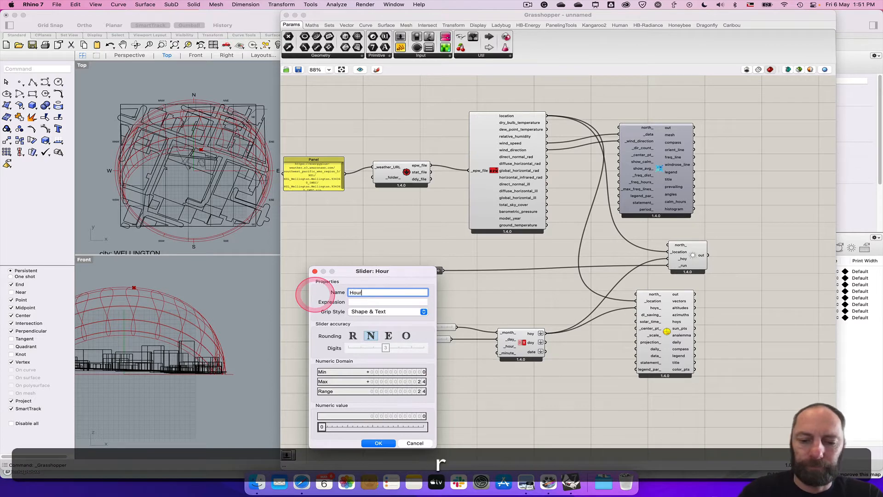
pyautogui.click(379, 442)
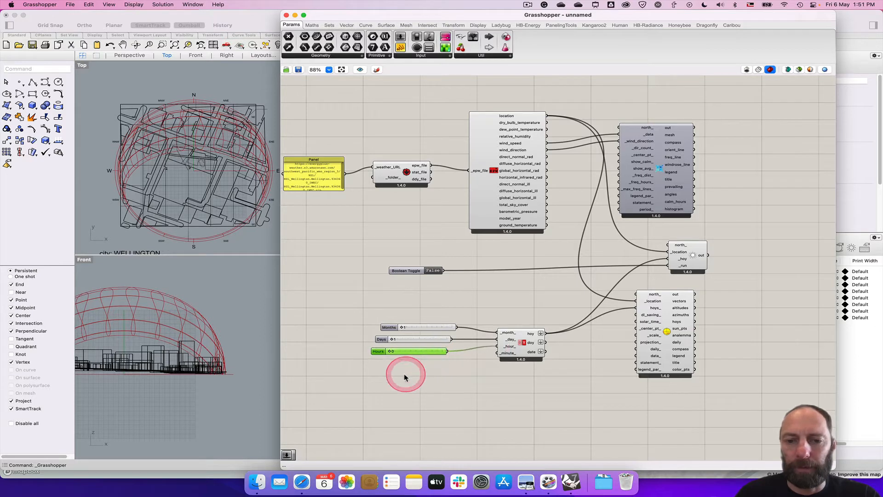
# Add a fourth number slider named Minute and set its numeric domain
pyautogui.doubleClick(406, 375)
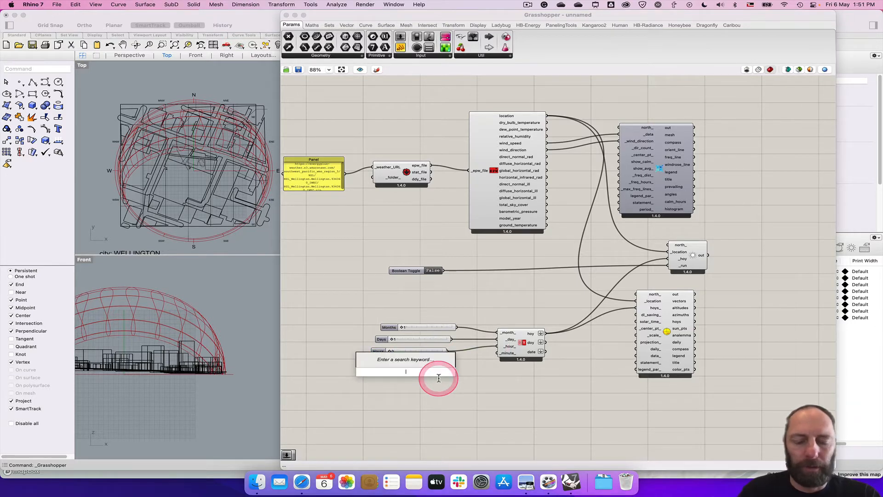
pyautogui.write('Number Slider')
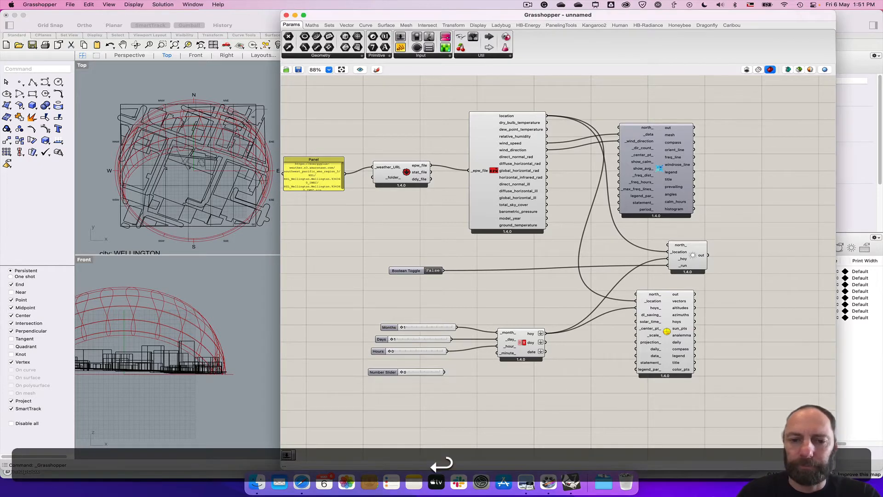
pyautogui.doubleClick(420, 372)
pyautogui.write('Minute')
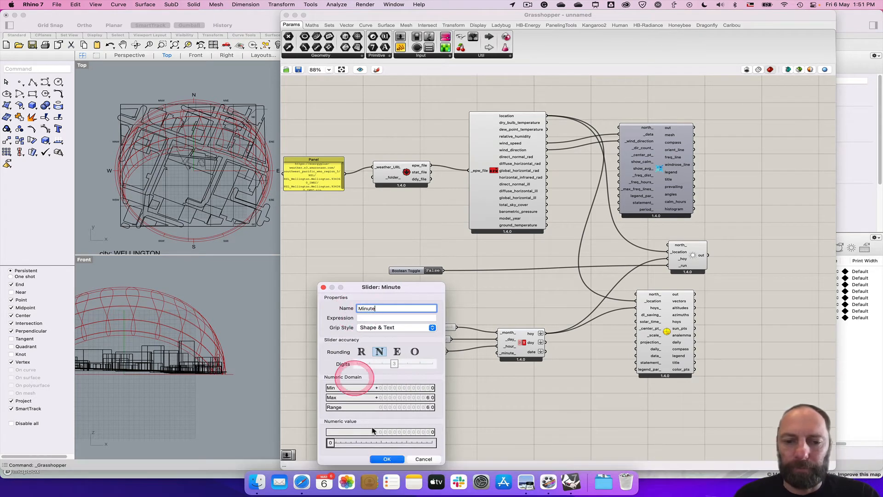
pyautogui.click(387, 459)
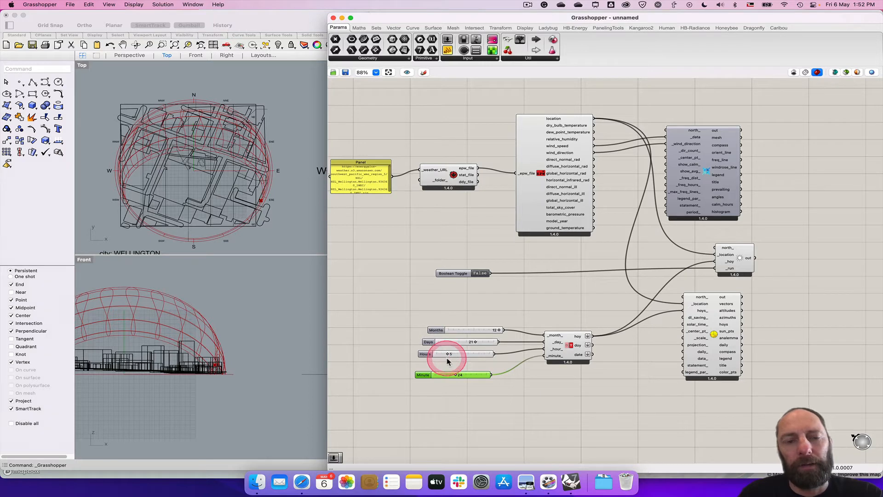
pyautogui.moveTo(261, 216)
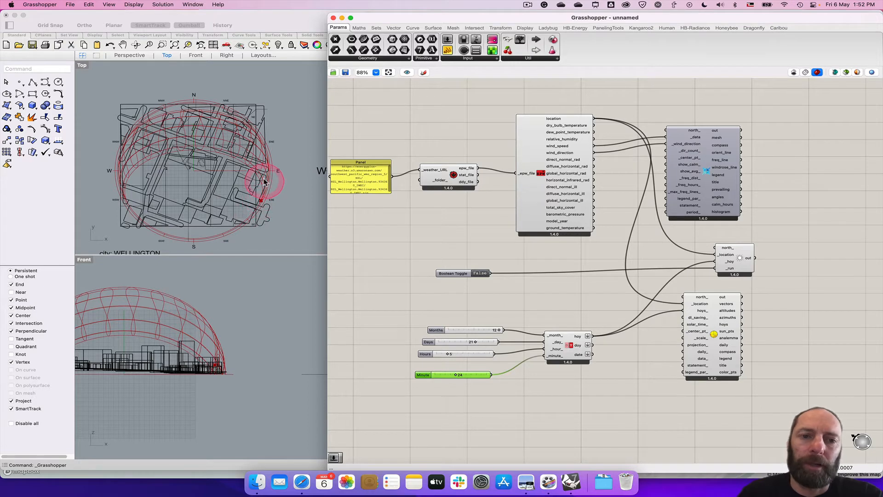
pyautogui.moveTo(261, 203)
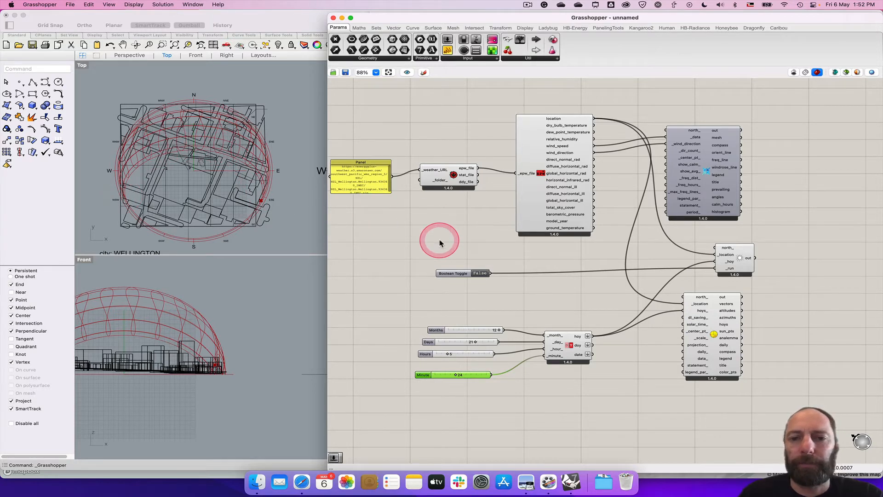
pyautogui.moveTo(461, 292)
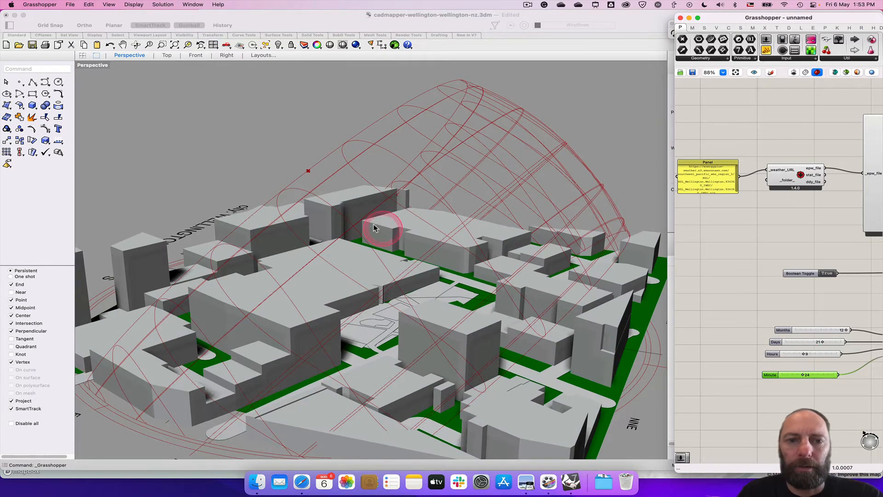
pyautogui.moveTo(284, 198)
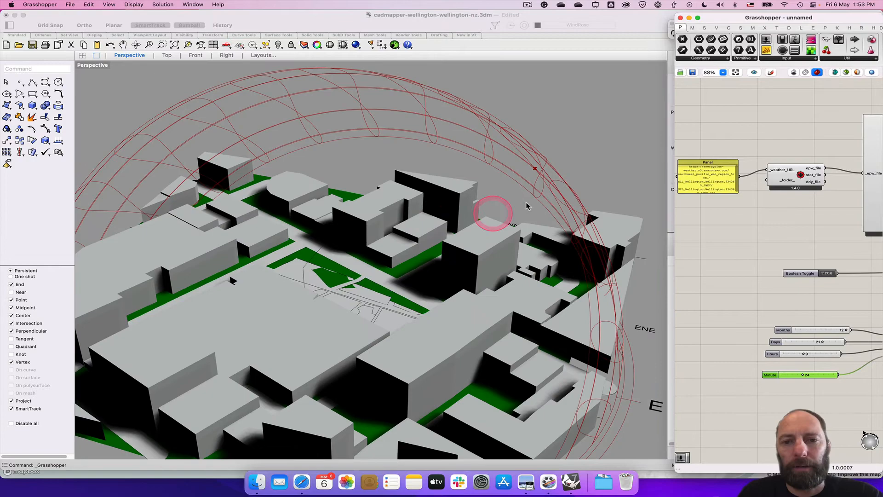
pyautogui.moveTo(534, 186)
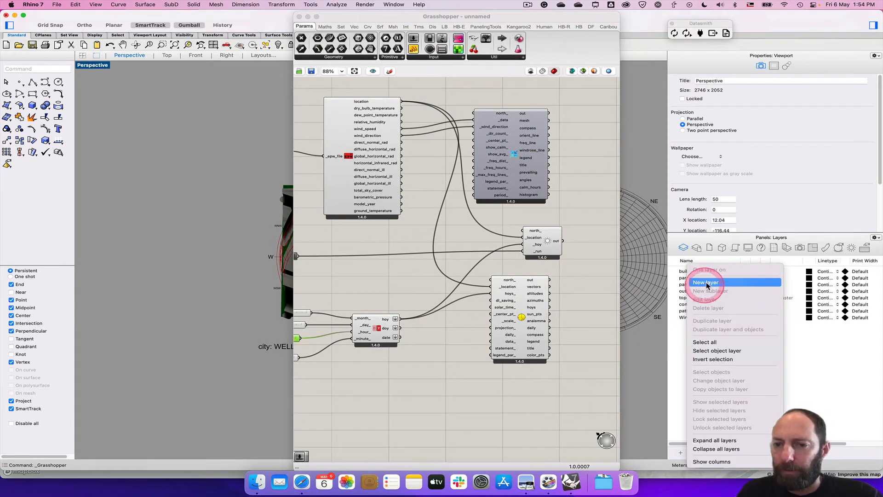
# Create one more layer in the Rhino Layers panel
pyautogui.click(705, 282)
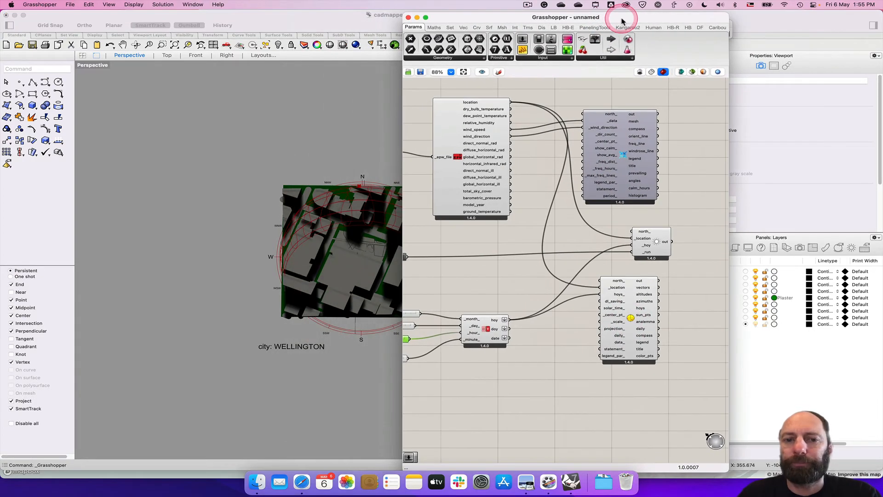
# Bake the SunPath component's geometry into Rhino, choosing the Sunpath layer in Attributes
pyautogui.rightClick(673, 323)
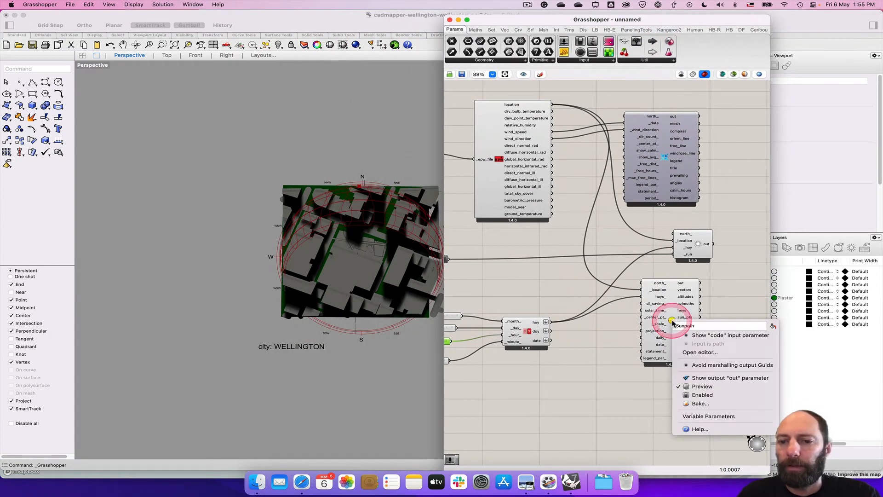
pyautogui.moveTo(707, 403)
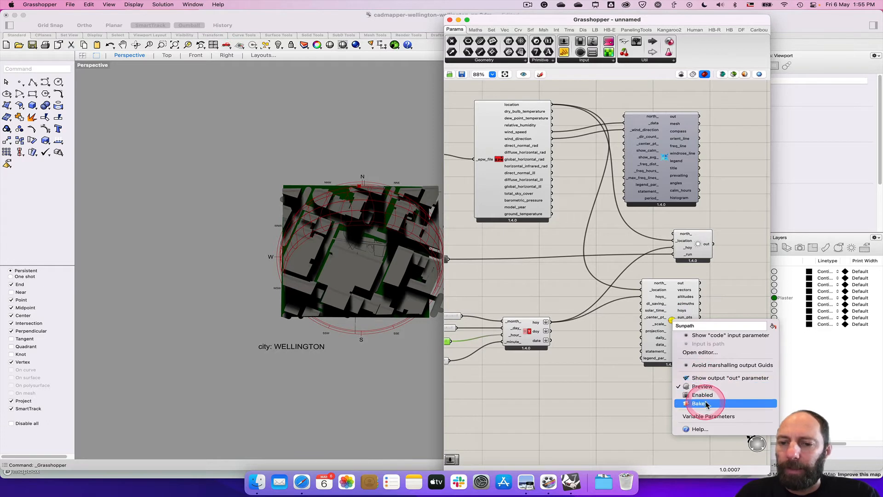
pyautogui.click(698, 403)
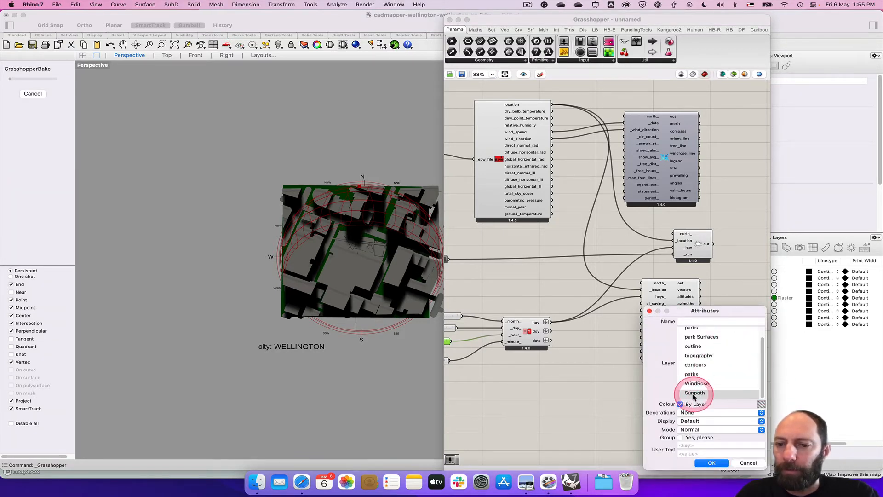
pyautogui.click(695, 392)
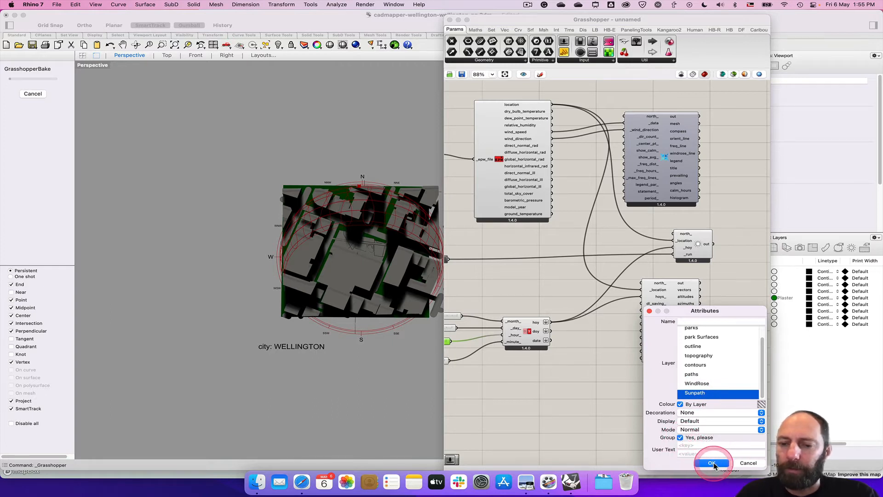
pyautogui.click(712, 462)
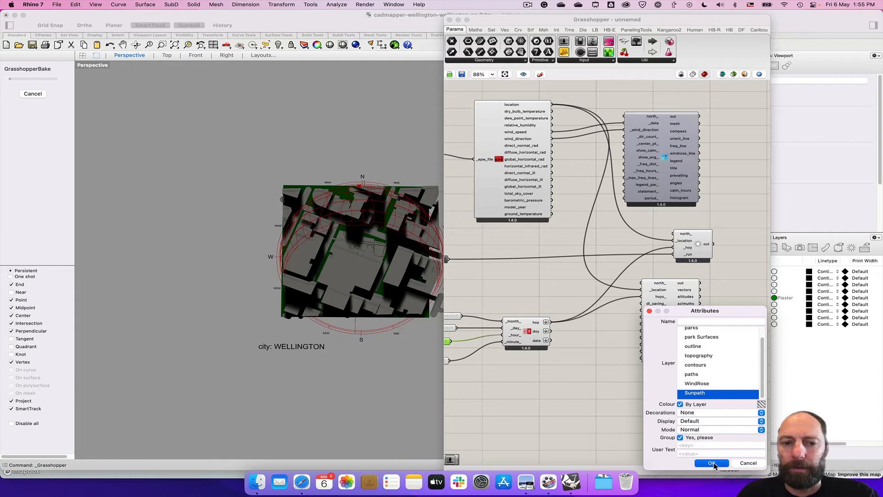
pyautogui.click(711, 463)
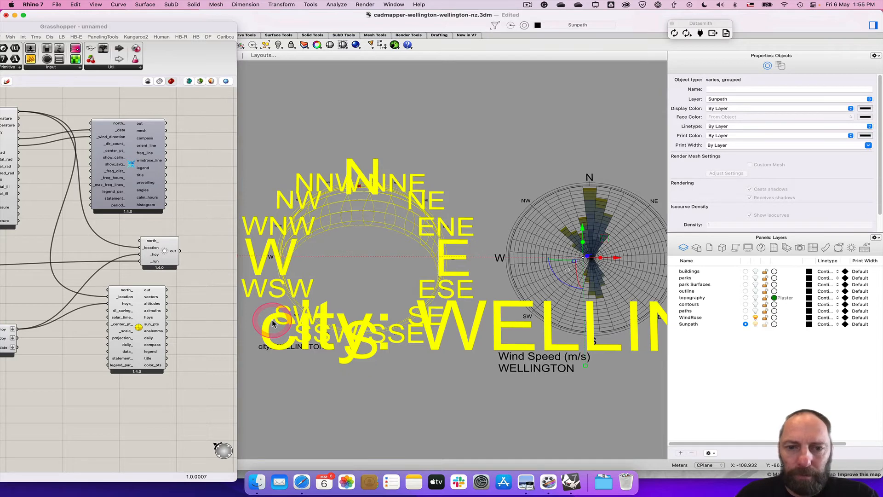
# Ungroup the baked sun path group and pick the city label text from the overlapping objects
pyautogui.rightClick(276, 321)
pyautogui.write('Ungr')
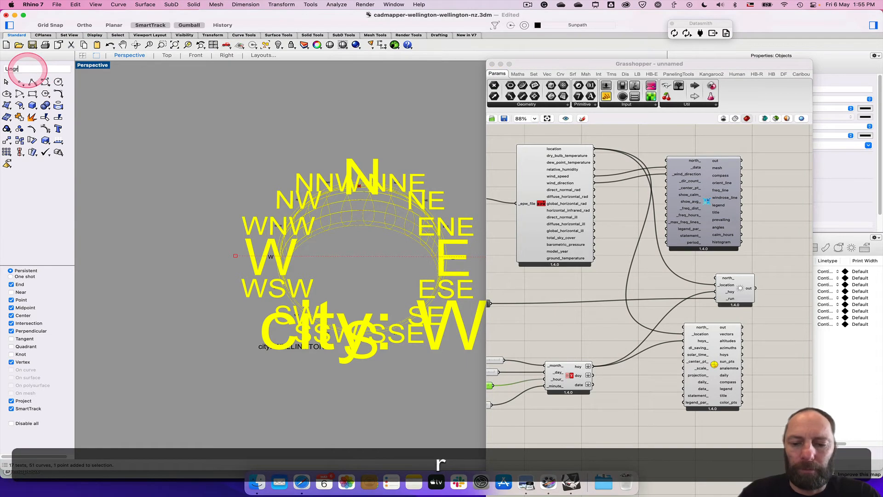
pyautogui.press('Return')
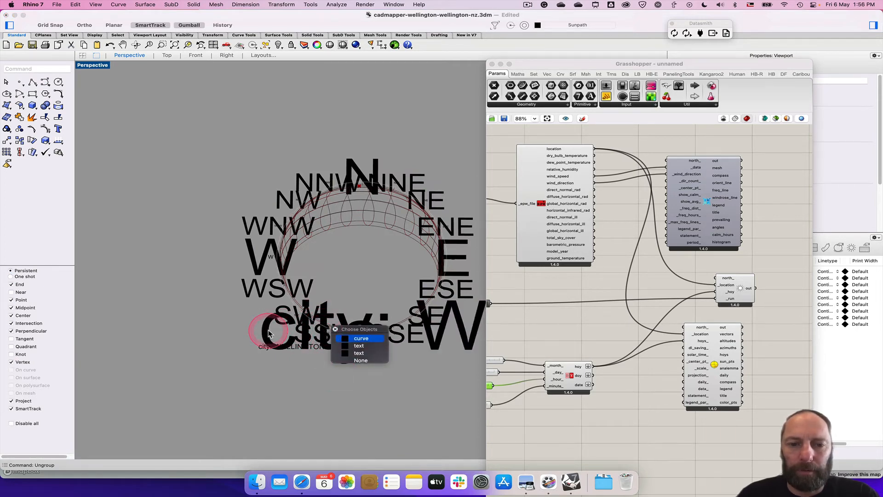
pyautogui.click(359, 345)
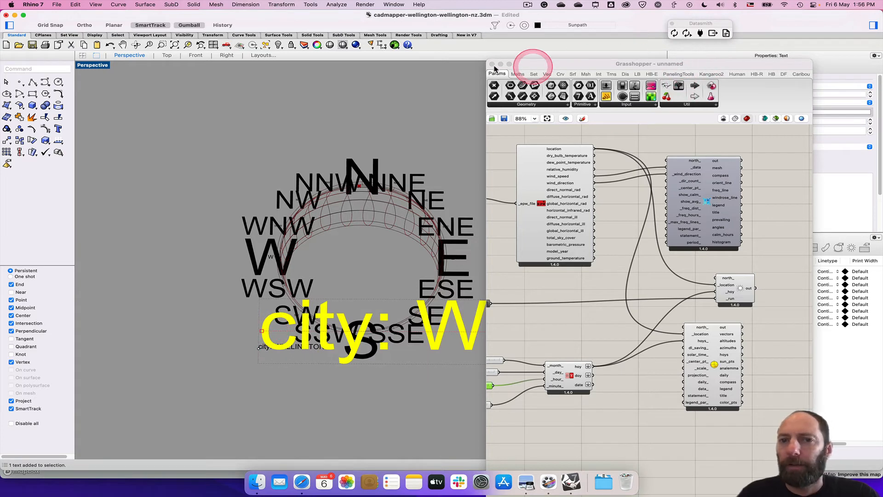
pyautogui.click(491, 63)
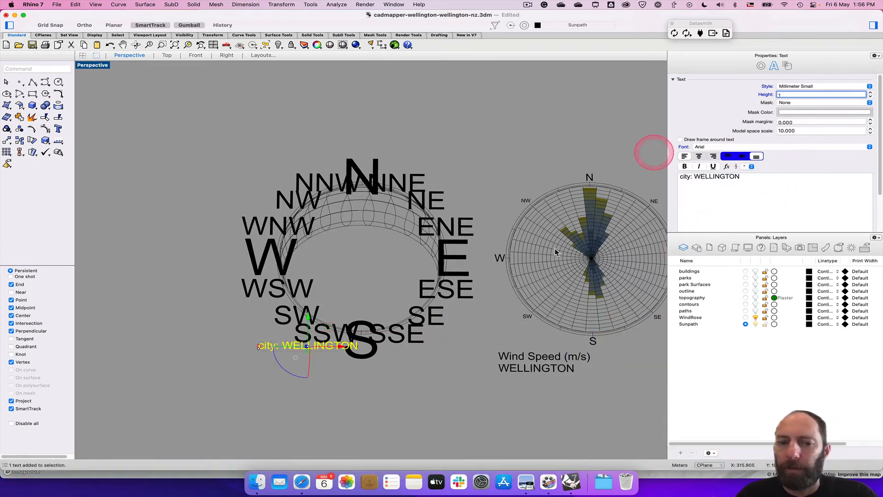
# Reduce the N, S, E, W compass labels to one small height, then select the WELLINGTON label
pyautogui.click(372, 354)
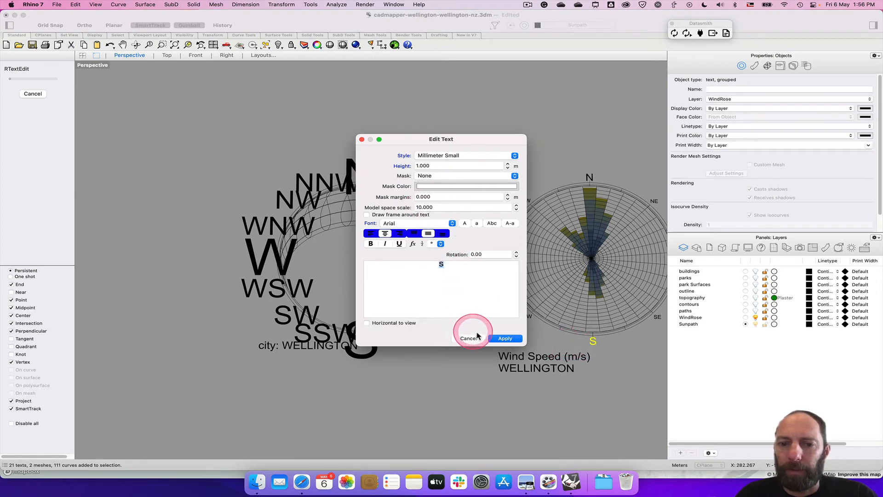
pyautogui.click(469, 338)
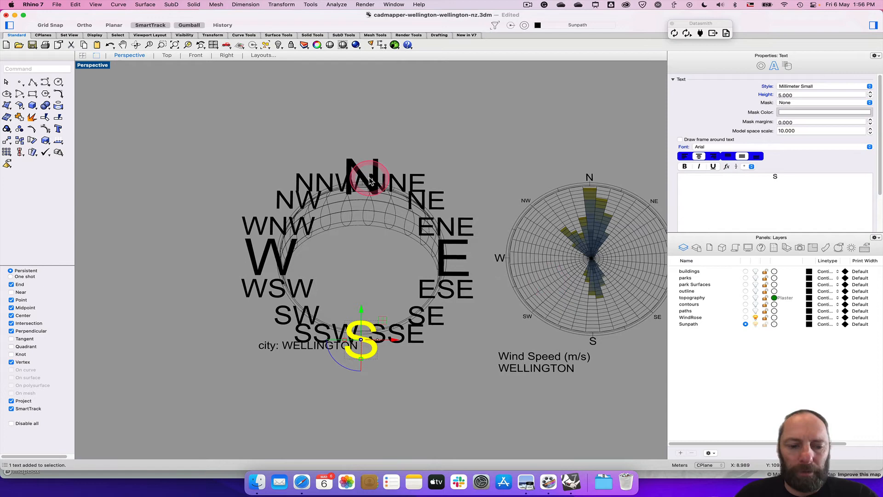
pyautogui.click(453, 246)
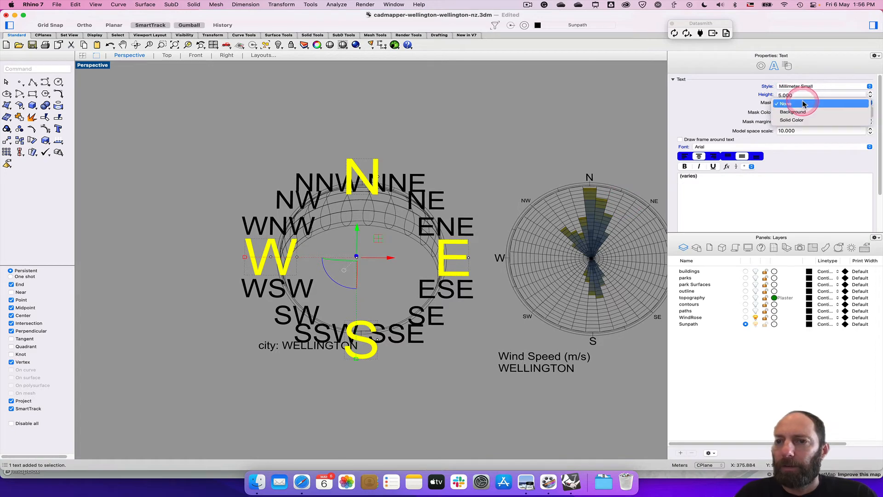
pyautogui.click(785, 103)
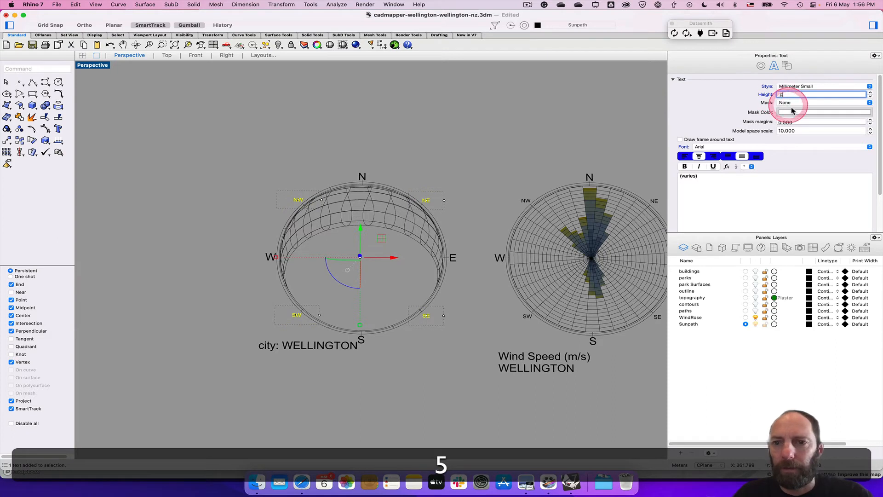
pyautogui.click(440, 251)
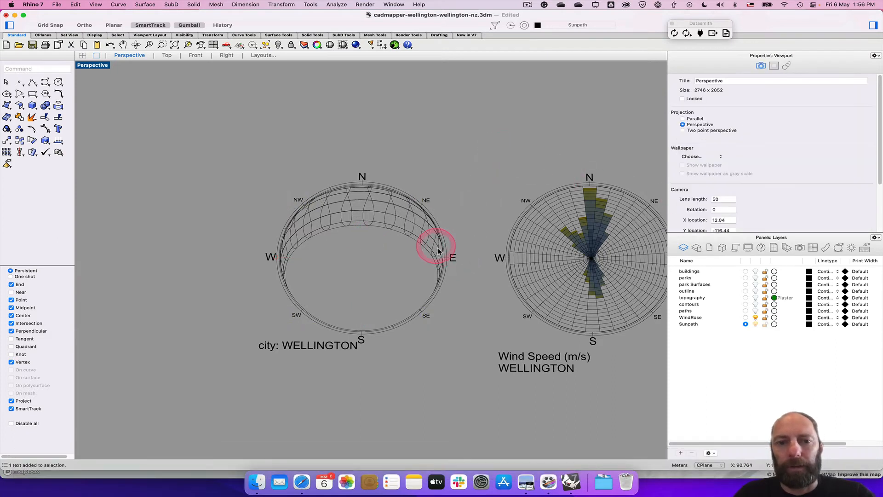
pyautogui.moveTo(299, 226)
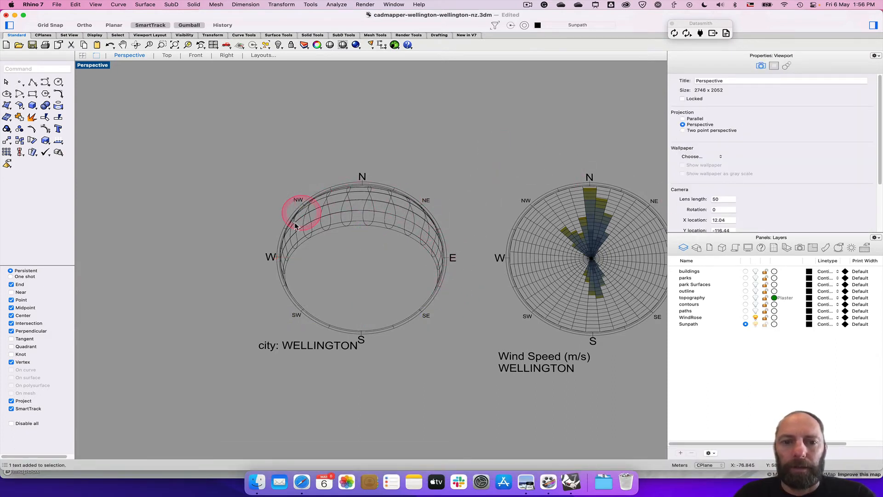
pyautogui.moveTo(348, 309)
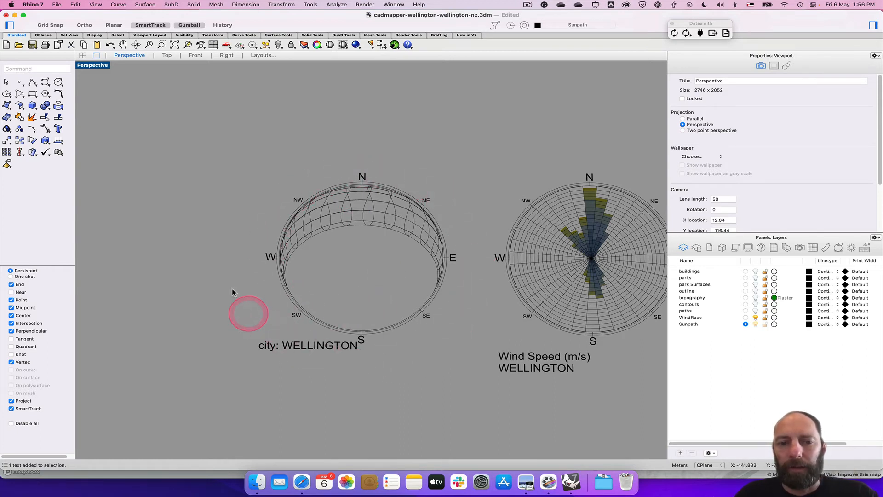
pyautogui.click(307, 345)
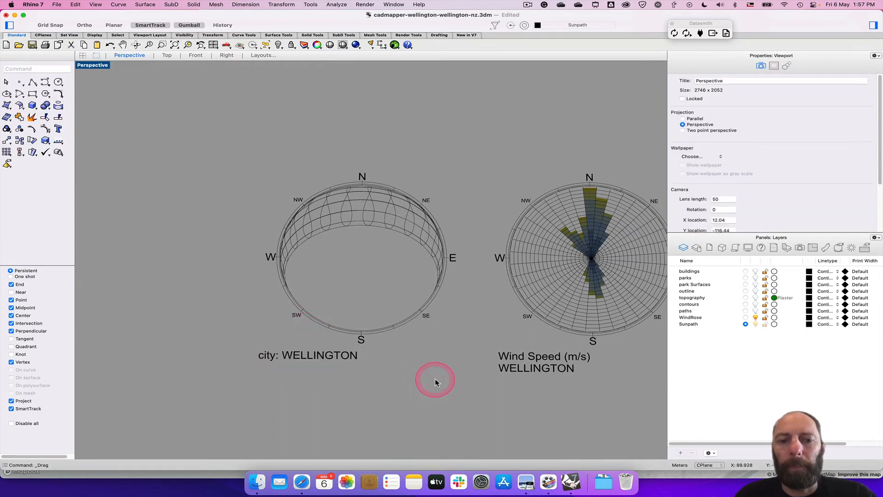
pyautogui.click(306, 355)
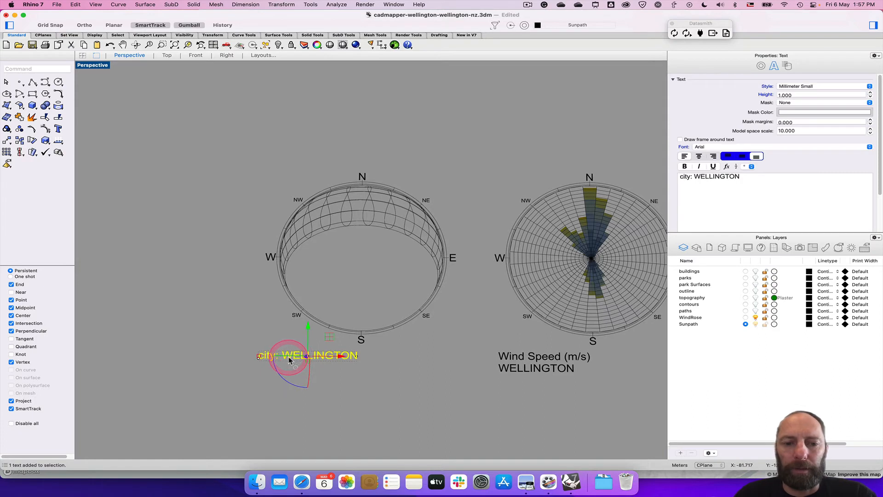
# Change the sun path's 'city: WELLINGTON' label to read 'WELLINGTON Sun Path'
pyautogui.doubleClick(307, 356)
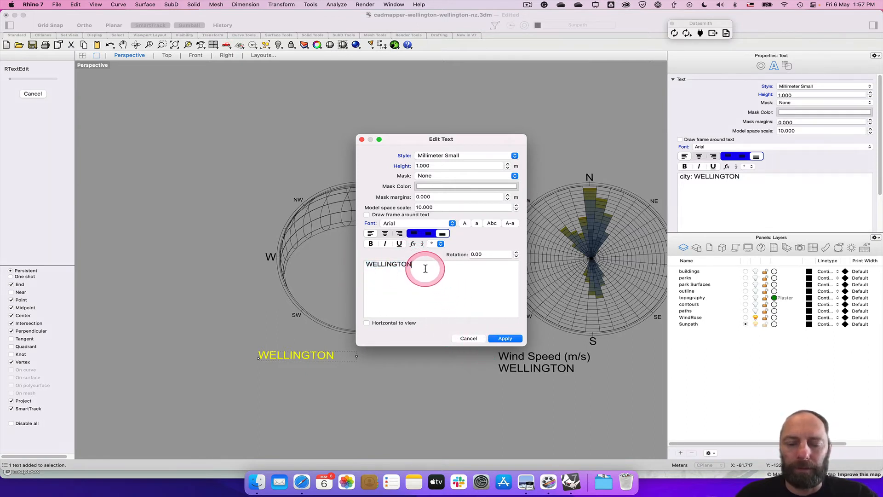
pyautogui.write('Su')
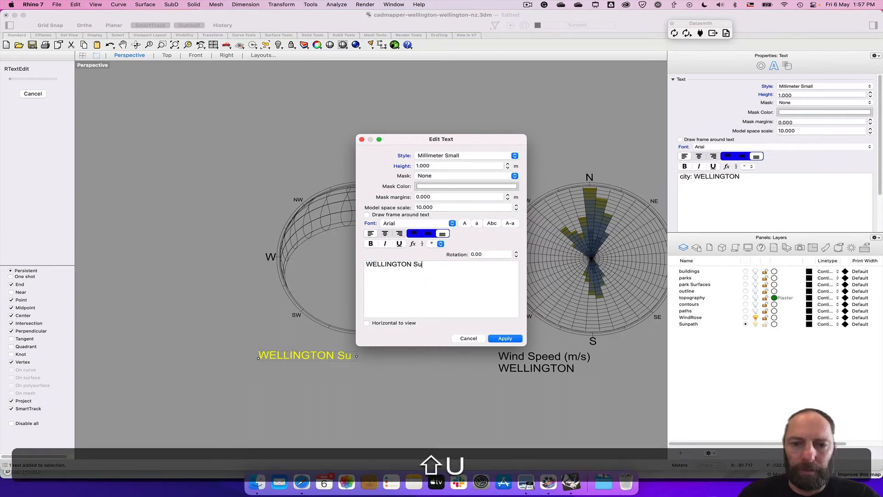
pyautogui.write('n Path')
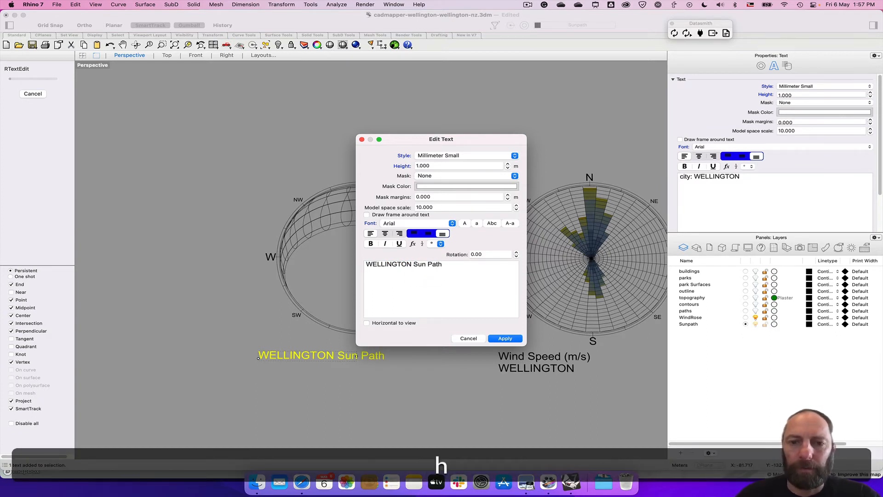
pyautogui.click(505, 338)
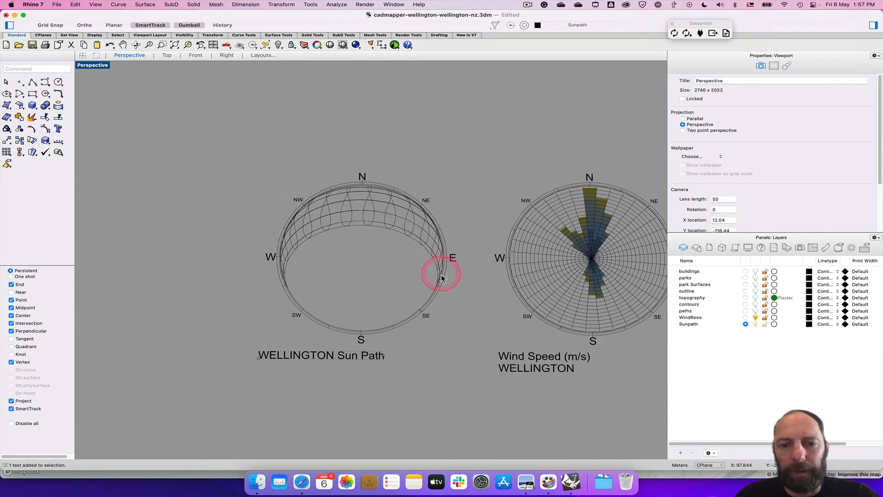
pyautogui.moveTo(423, 210)
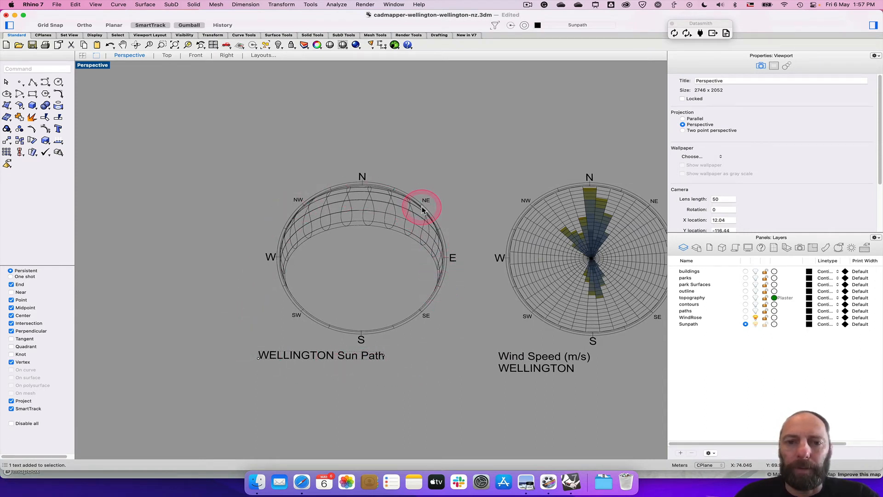
pyautogui.moveTo(299, 206)
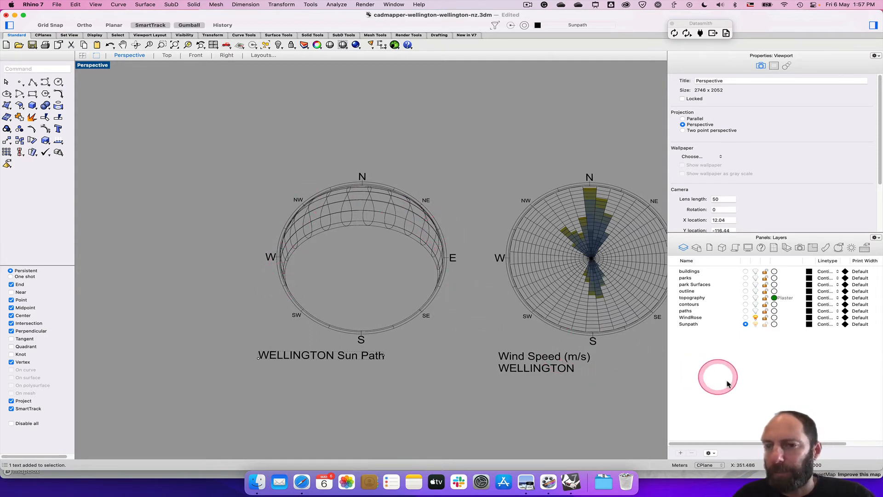
pyautogui.moveTo(538, 281)
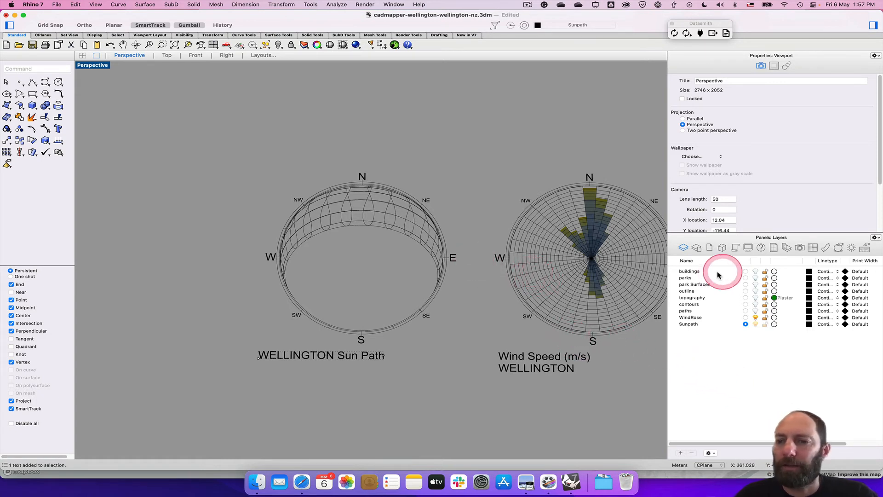
# Turn the buildings, parks and topography layers back on
pyautogui.click(755, 271)
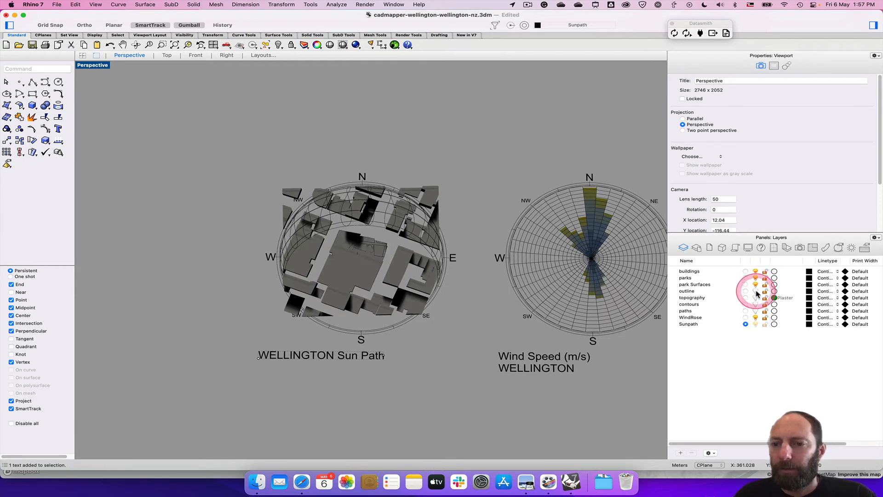
pyautogui.click(746, 297)
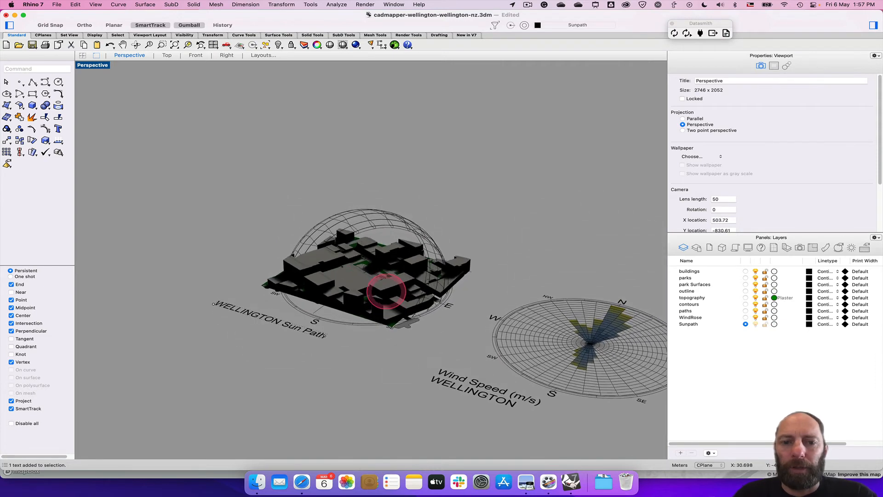
pyautogui.moveTo(510, 360)
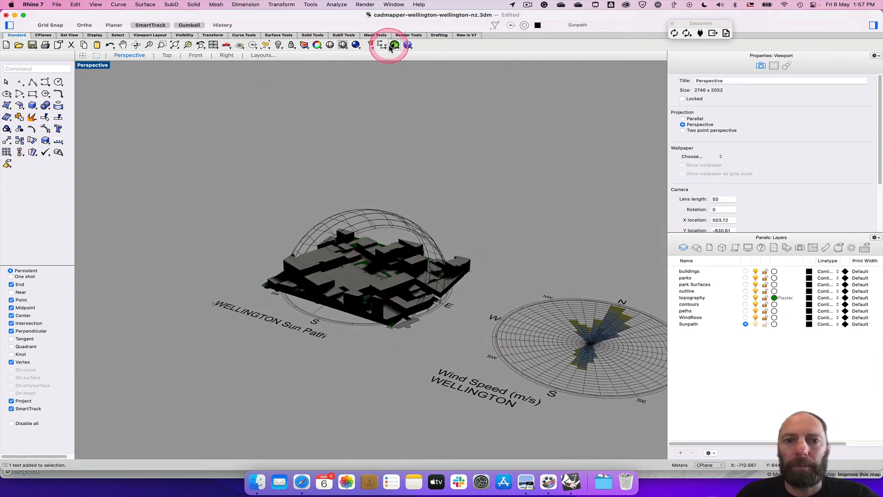
# Launch Grasshopper and set the Ladybug definition's Boolean Toggle to False
pyautogui.click(394, 45)
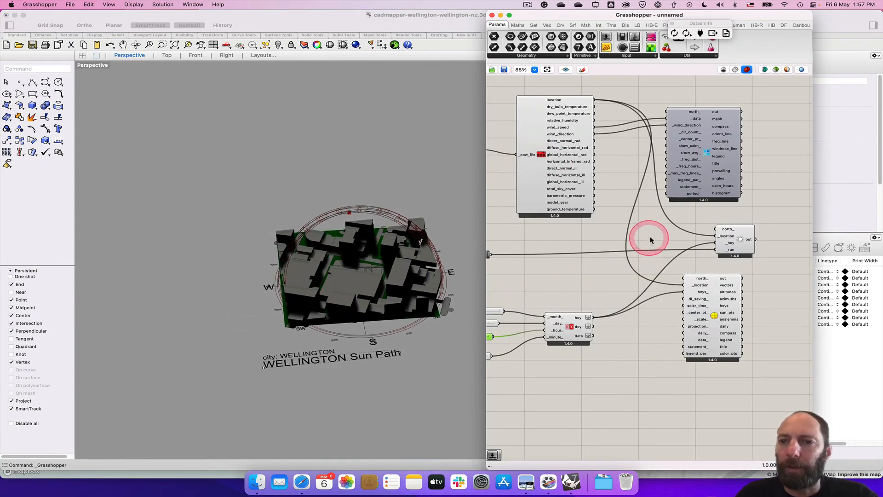
pyautogui.scroll(-3)
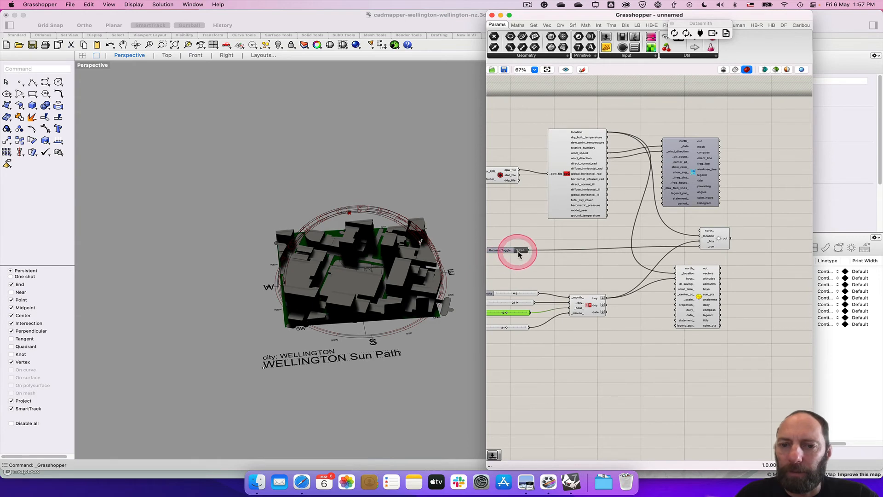
pyautogui.doubleClick(517, 251)
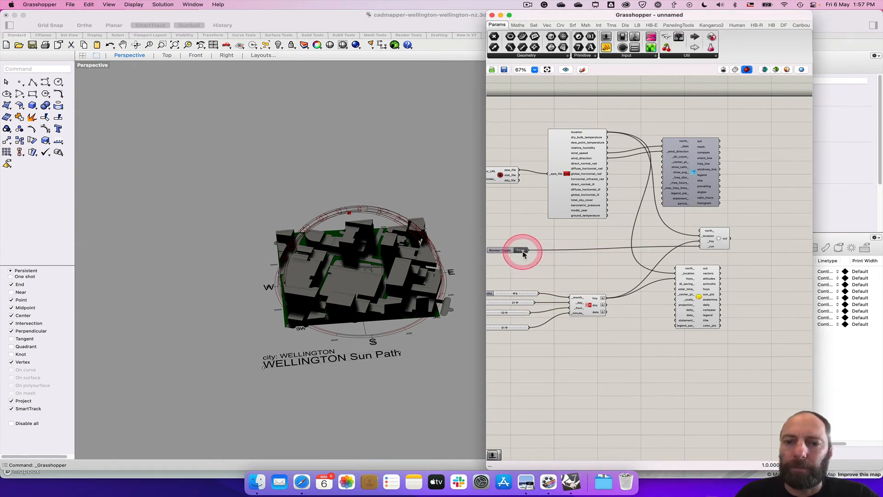
pyautogui.click(520, 250)
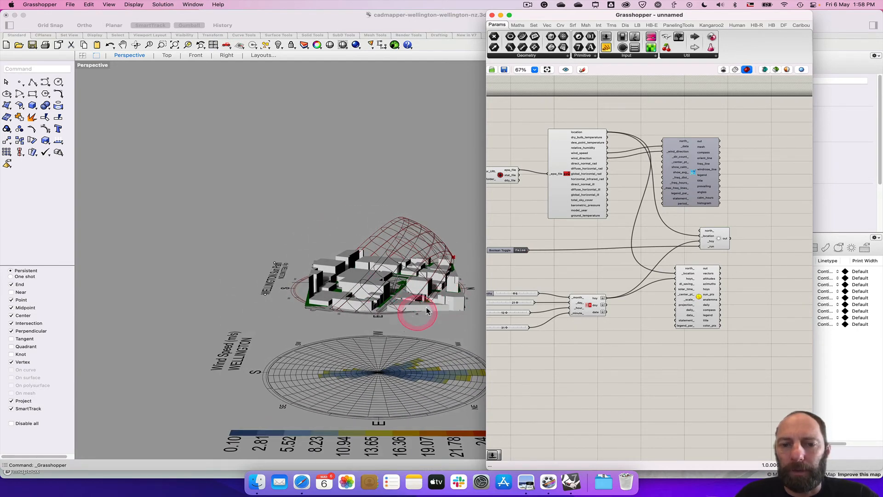
pyautogui.moveTo(332, 310)
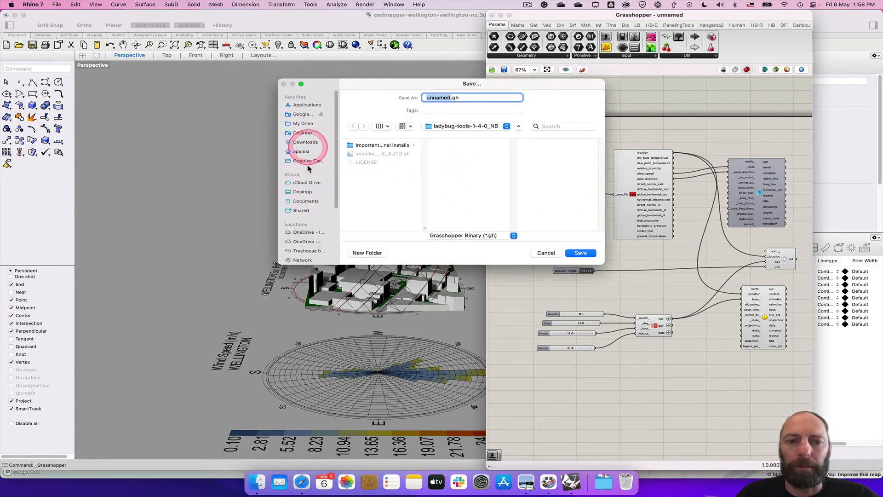
pyautogui.moveTo(525, 122)
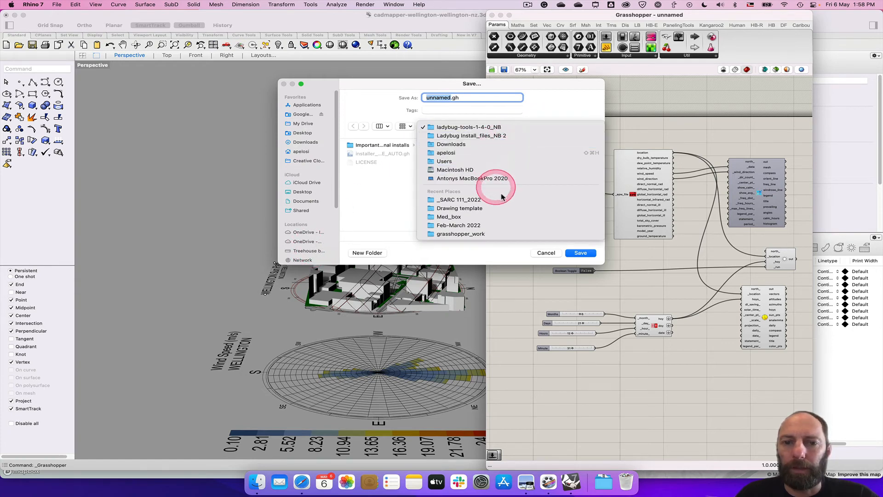
# Create a 'Project 03_SARC111' folder inside the _SARC 111_2022 course folder
pyautogui.click(459, 199)
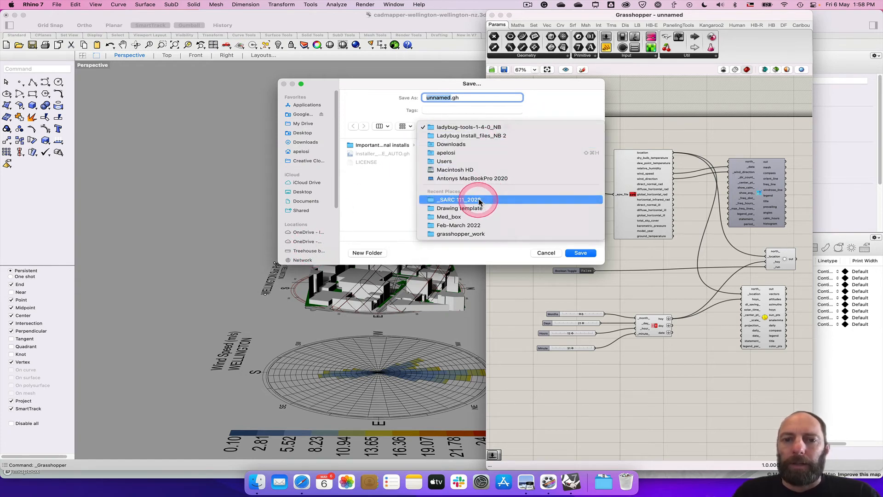
pyautogui.doubleClick(460, 199)
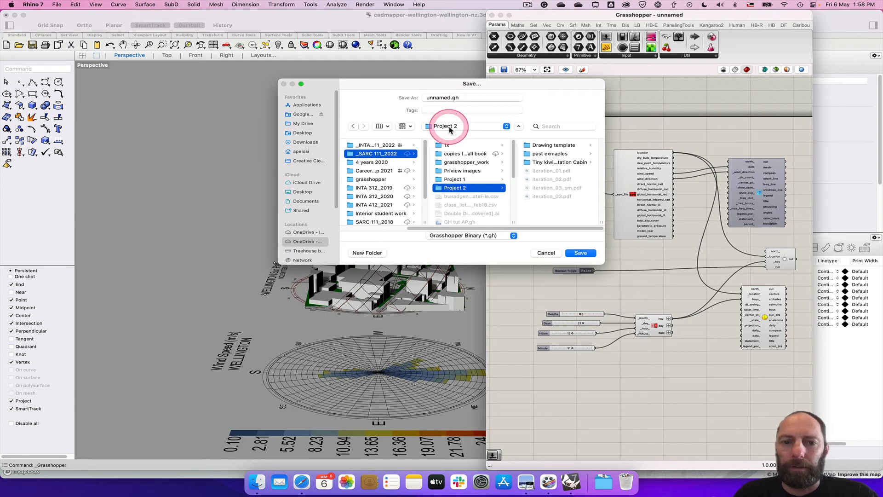
pyautogui.click(367, 253)
pyautogui.write('Project')
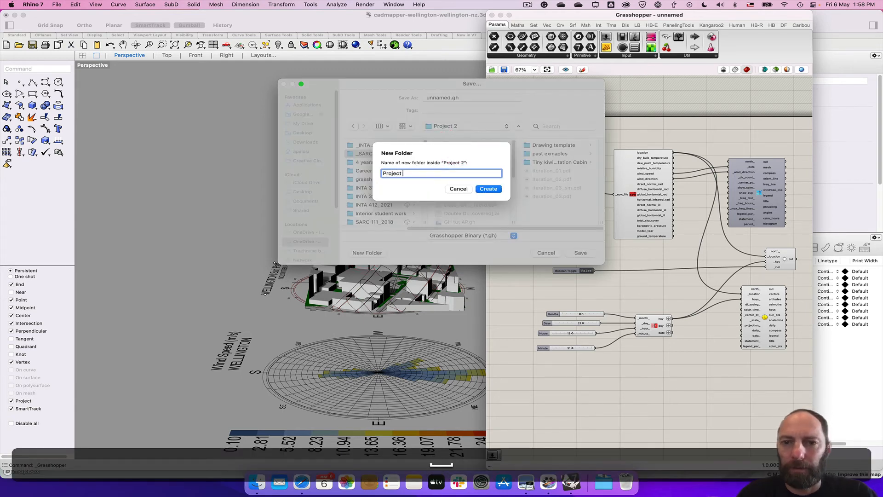
pyautogui.click(488, 189)
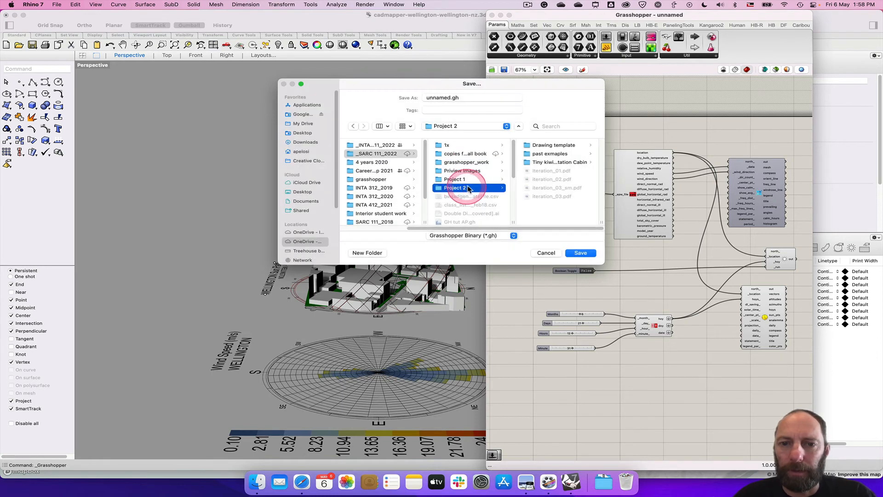
pyautogui.click(376, 153)
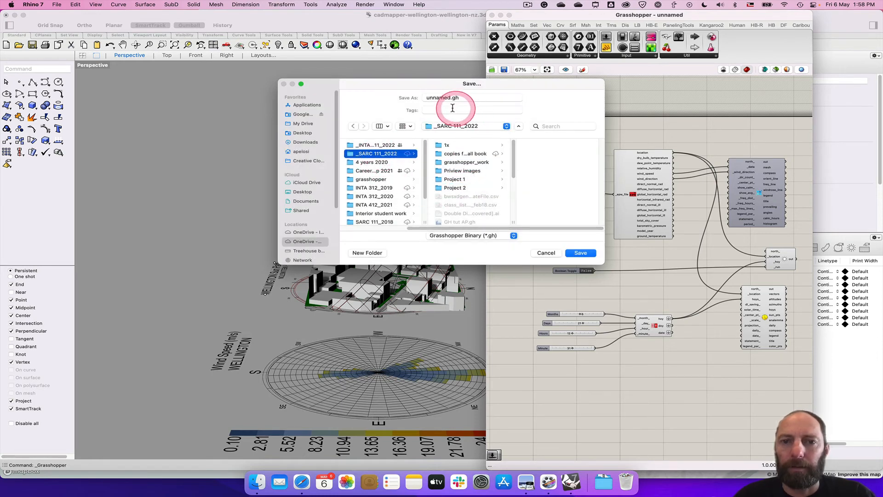
pyautogui.click(367, 252)
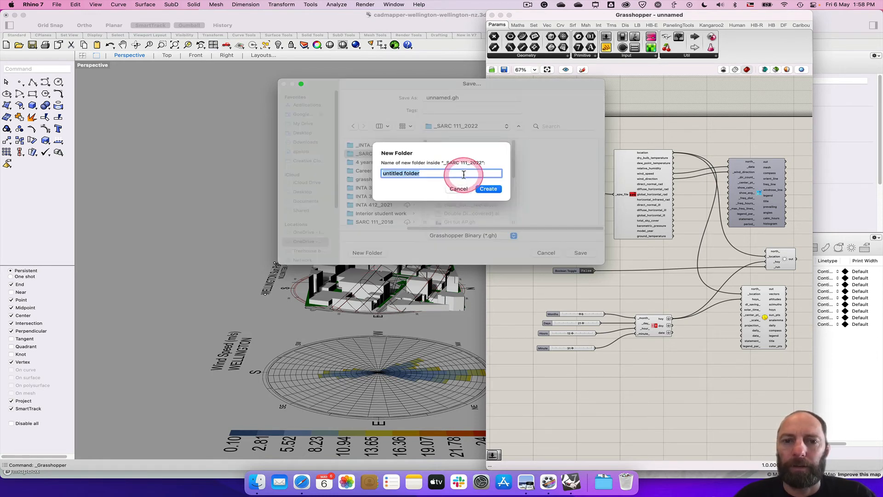
pyautogui.write('Project')
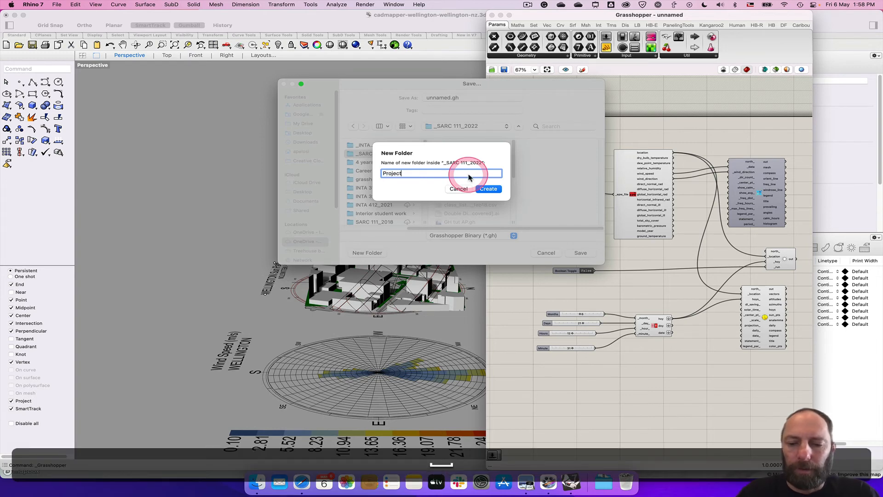
pyautogui.write('03_')
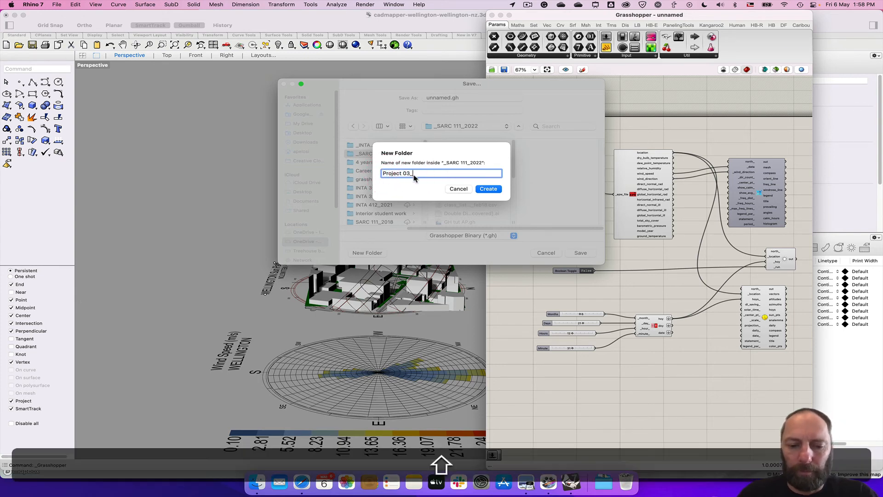
pyautogui.write('SARC111')
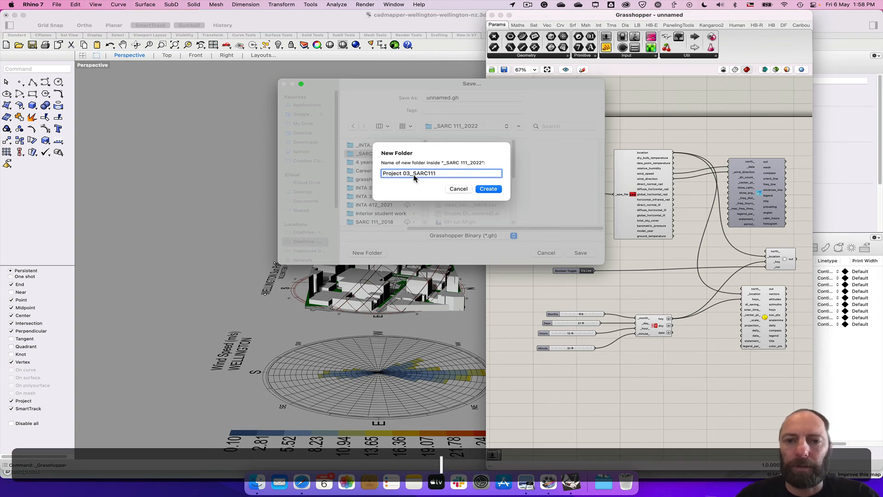
pyautogui.click(488, 189)
pyautogui.write('Site_Lday')
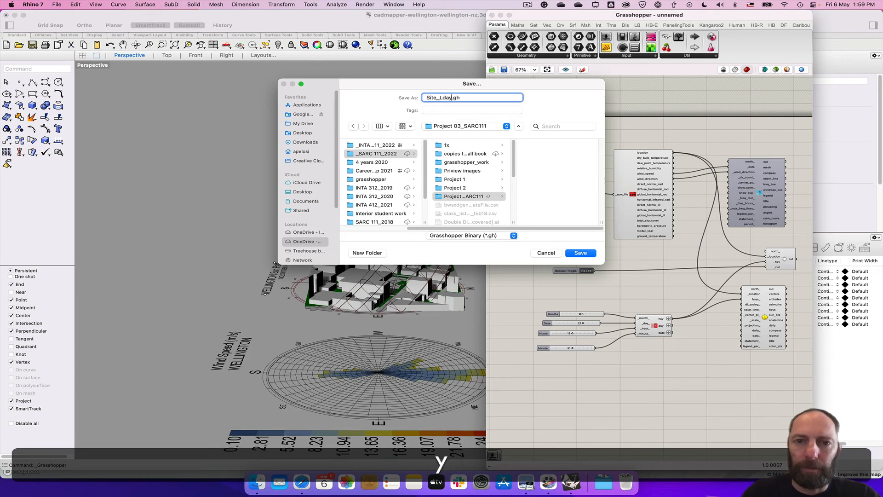
# Name the Grasshopper definition SARC111_P3_site.gh
pyautogui.press('backspace')
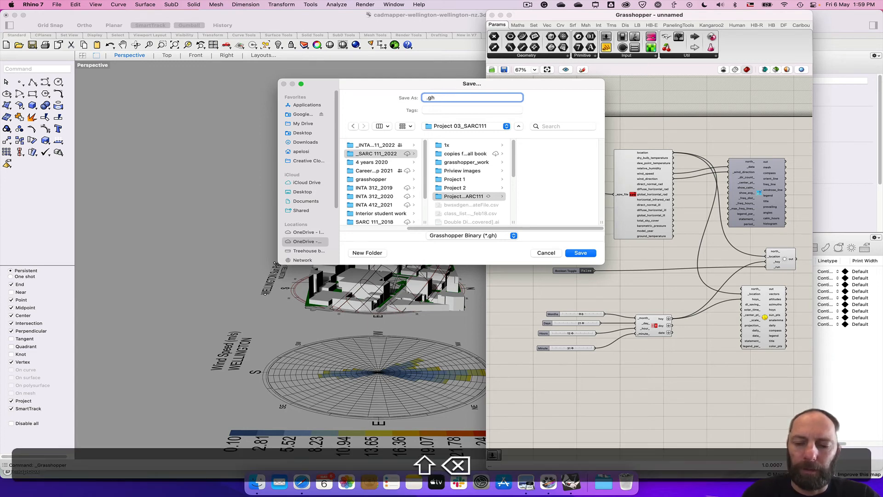
pyautogui.write('SARC')
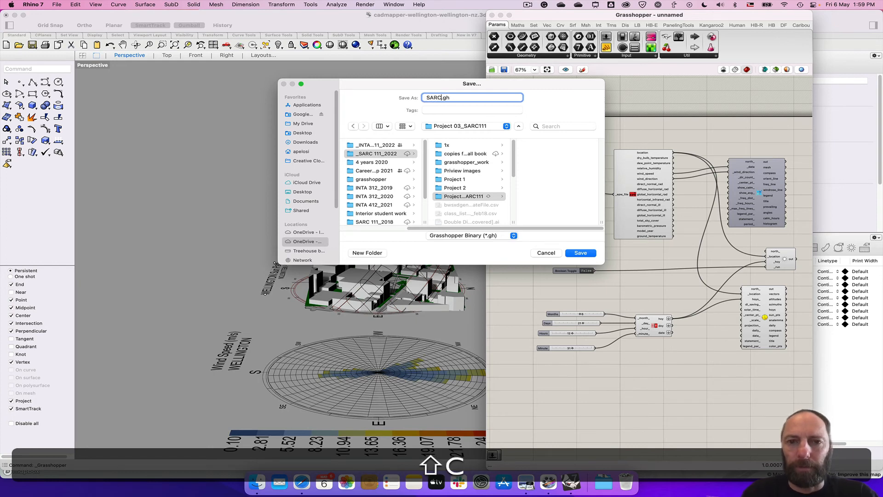
pyautogui.write('111_')
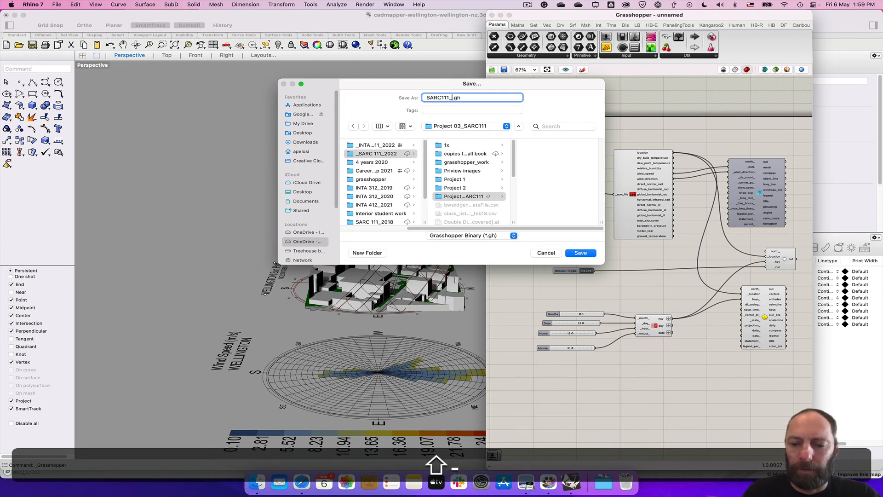
pyautogui.write('P3_site')
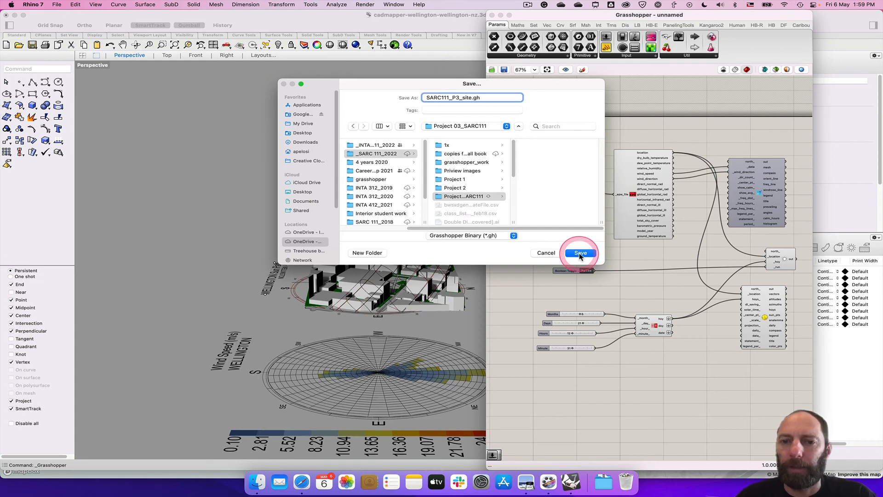
# Save the definition, then save the model as SARC111_P3_siteana.3dm in Project 03_SARC111
pyautogui.click(579, 253)
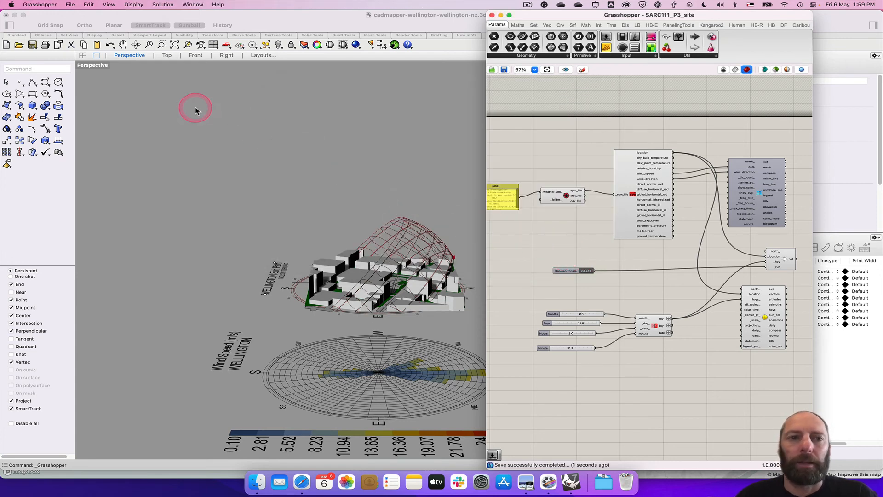
pyautogui.click(195, 108)
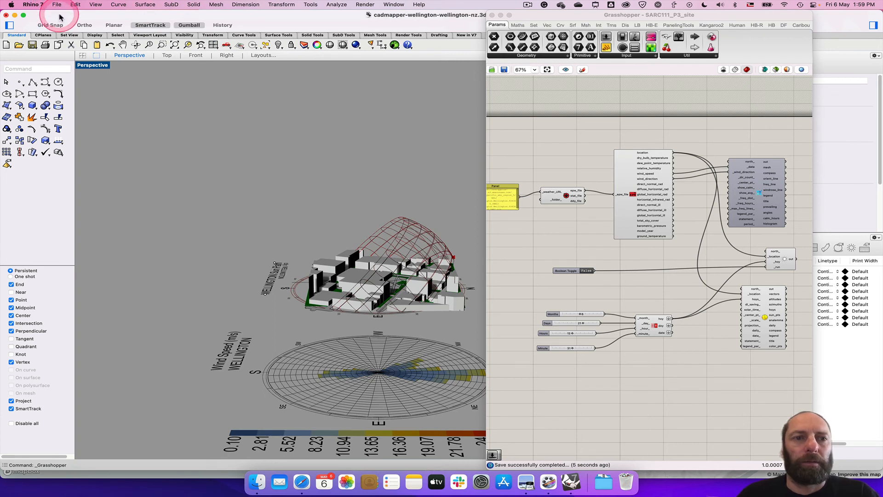
pyautogui.click(56, 4)
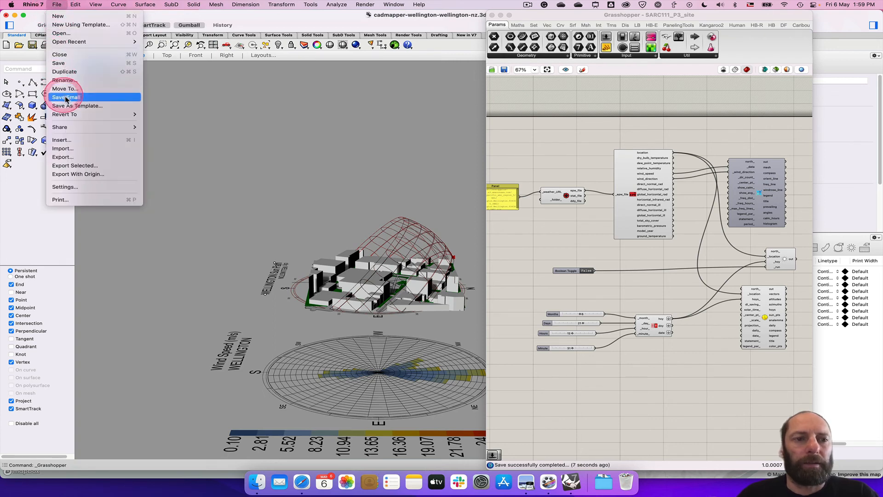
pyautogui.moveTo(76, 42)
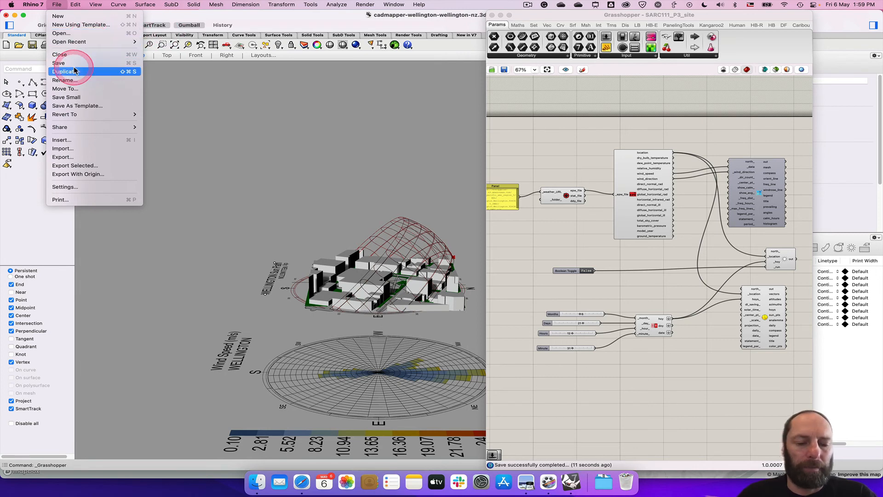
pyautogui.moveTo(65, 72)
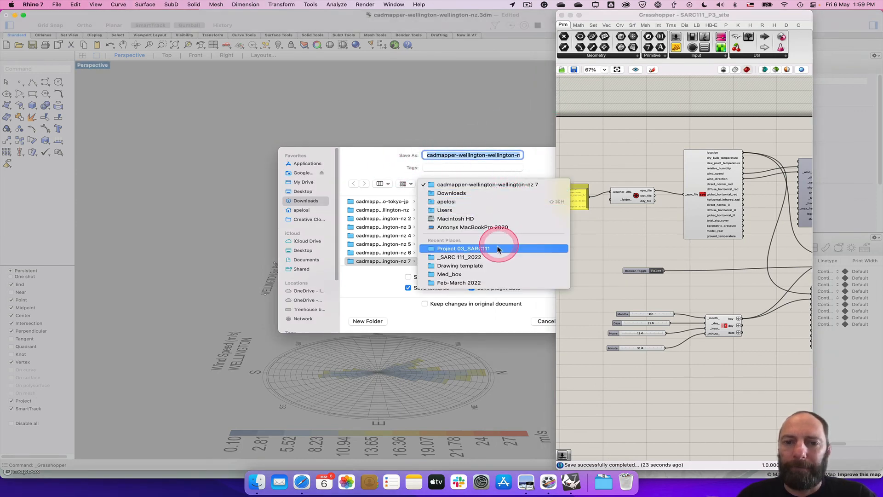
pyautogui.click(463, 249)
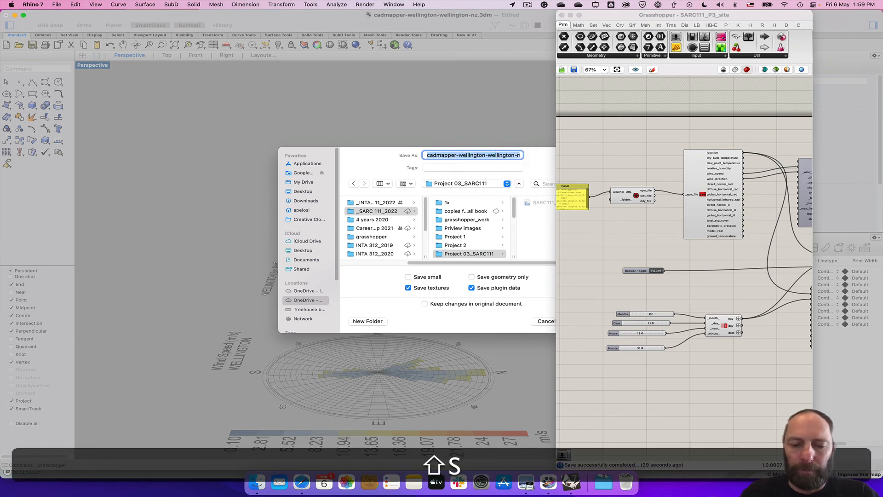
pyautogui.write('SARC111')
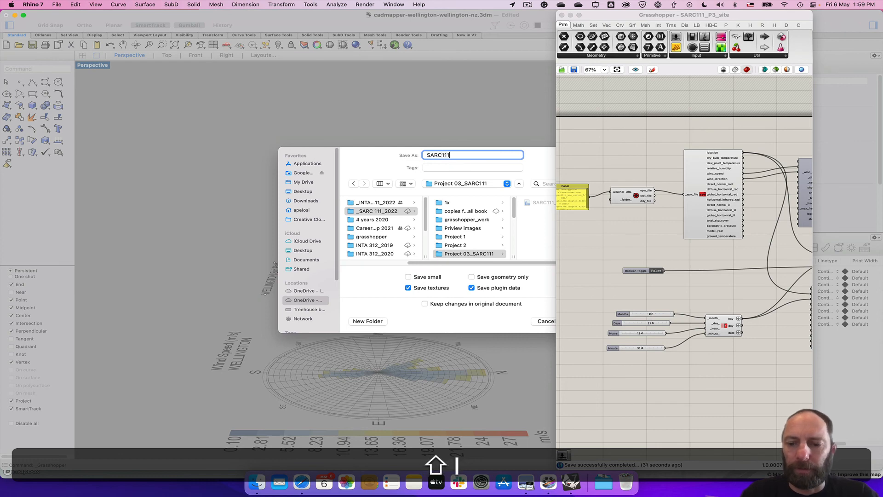
pyautogui.write('_P')
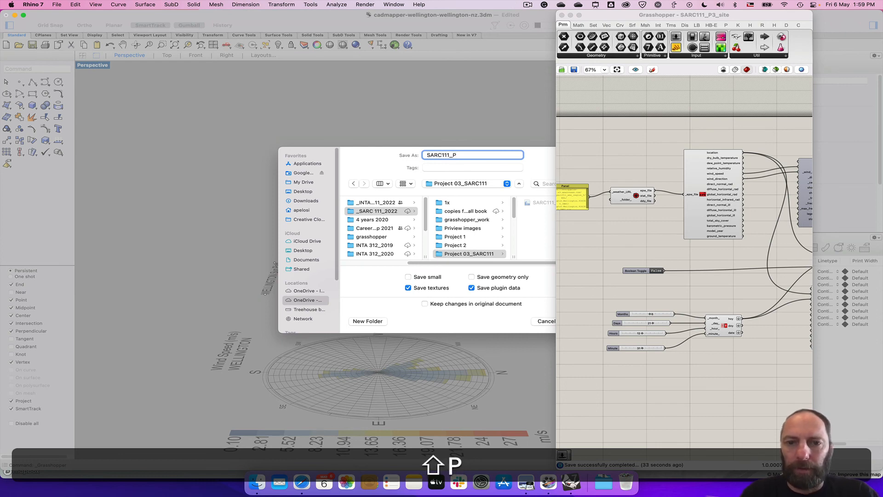
pyautogui.write('3_sit')
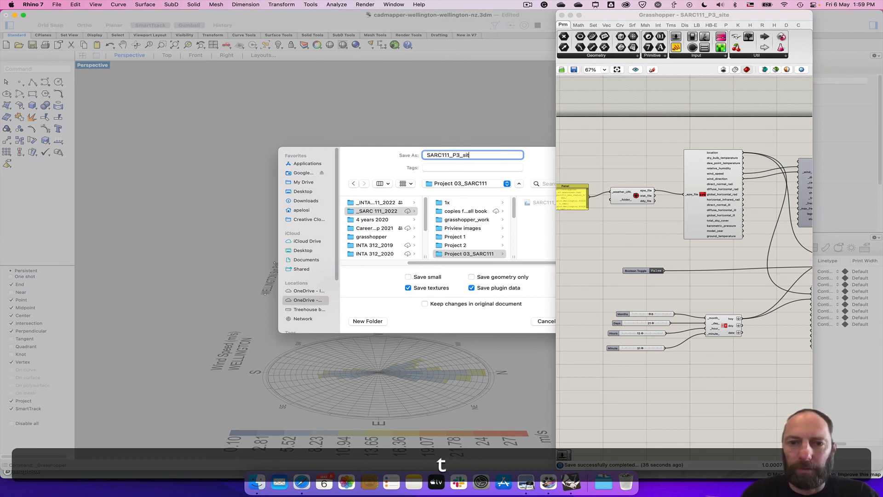
pyautogui.write('eana')
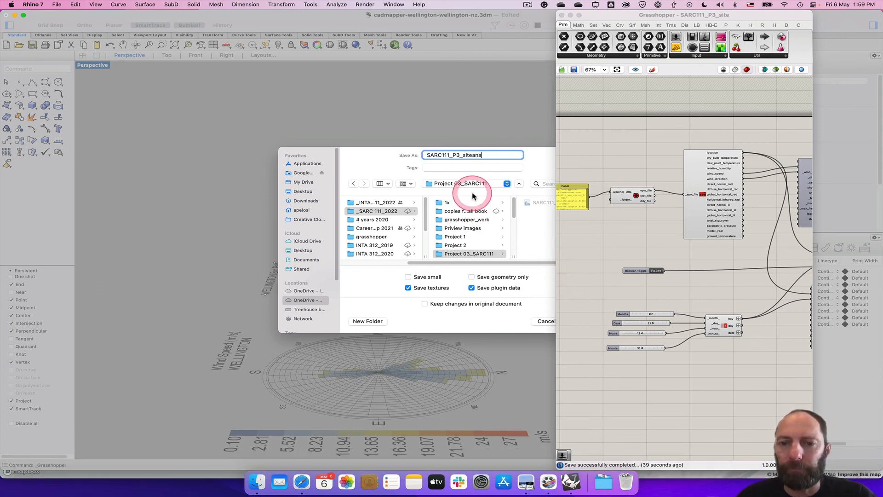
pyautogui.click(533, 321)
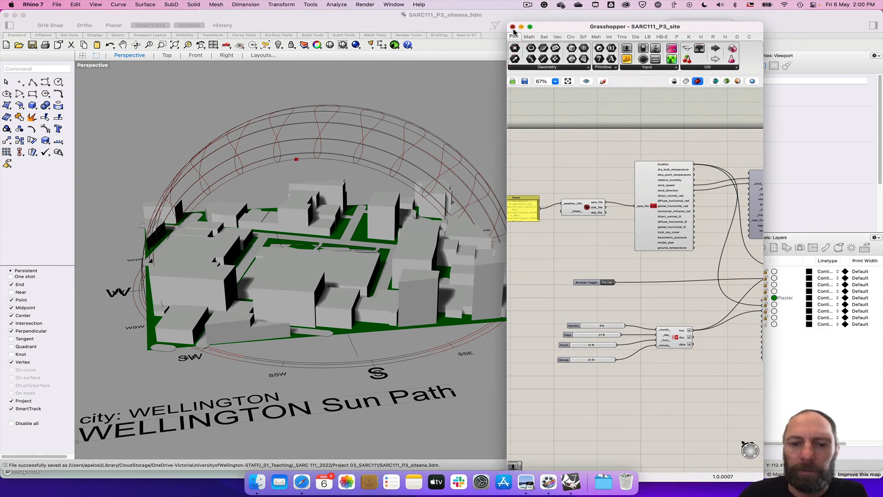
# Close Grasshopper, add a new design layer, and hide wind rose, sun path and topography layers
pyautogui.click(512, 27)
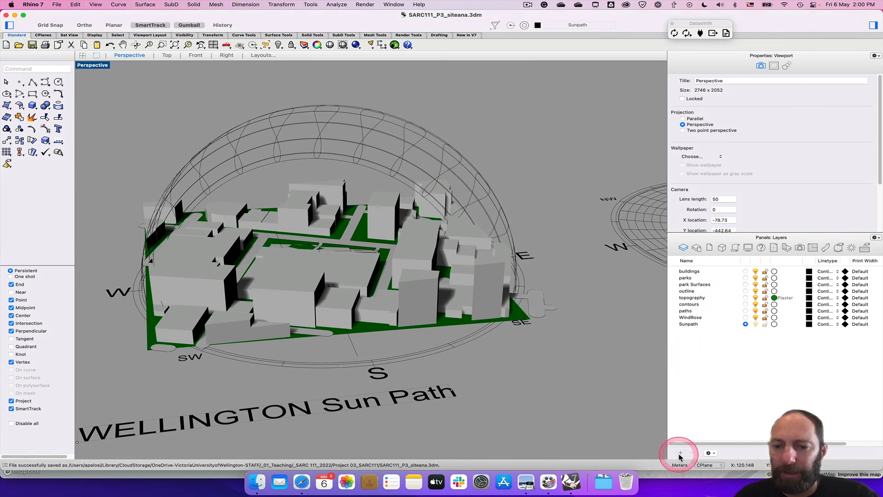
pyautogui.click(680, 453)
pyautogui.write('design')
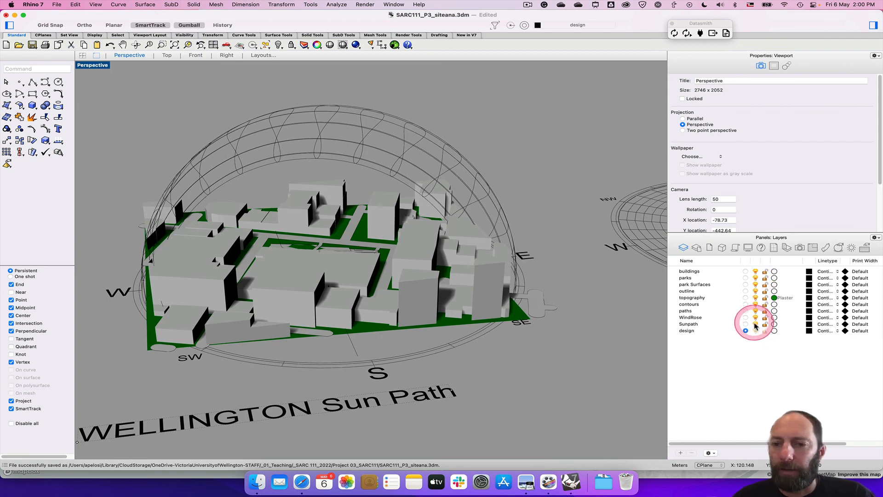
pyautogui.click(747, 324)
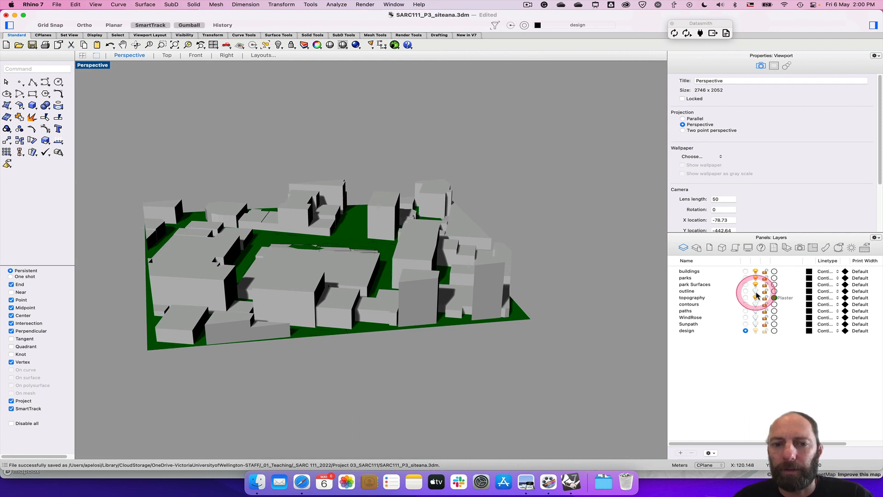
pyautogui.click(755, 298)
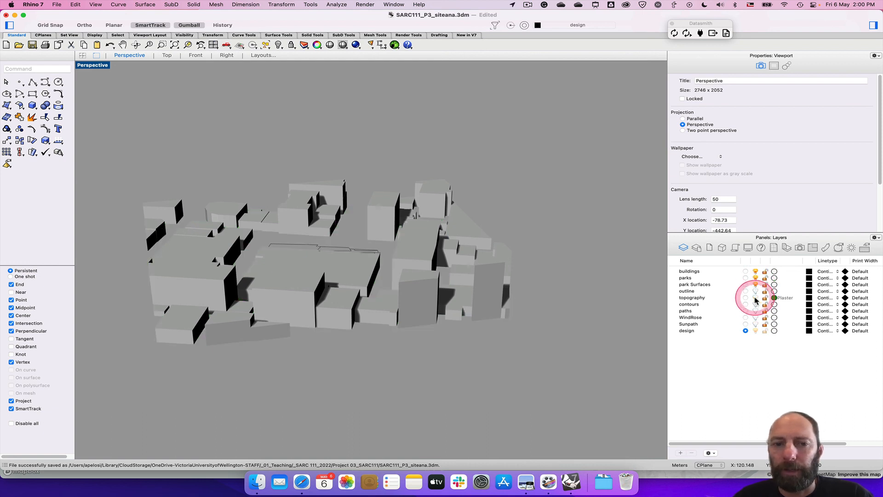